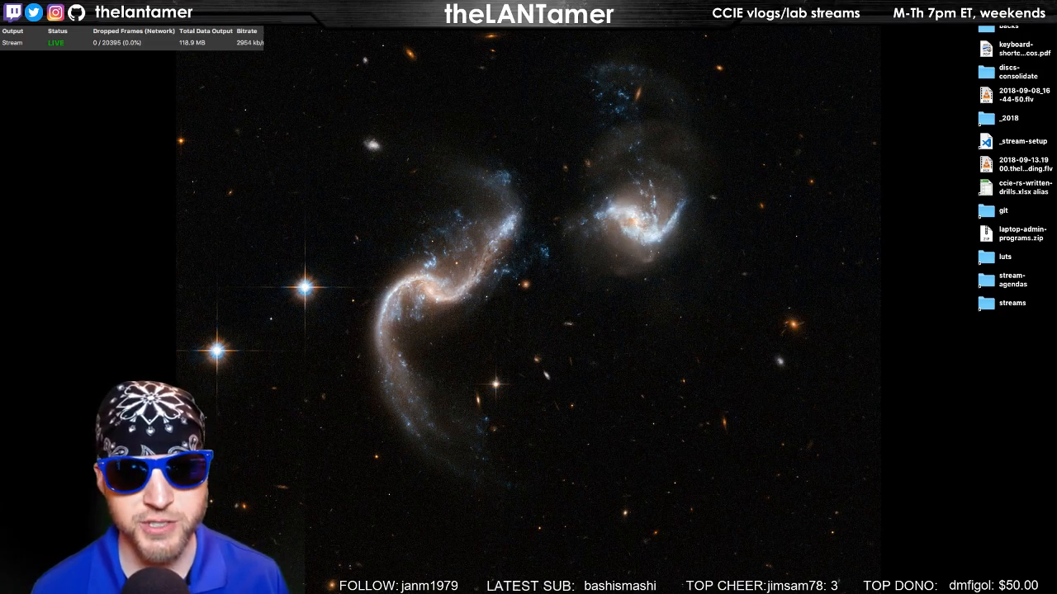
Bring back the agenda notes and chat windows and scroll the agenda to the IGMP outline.
{"action": "left_click", "coordinate": [232, 361]}
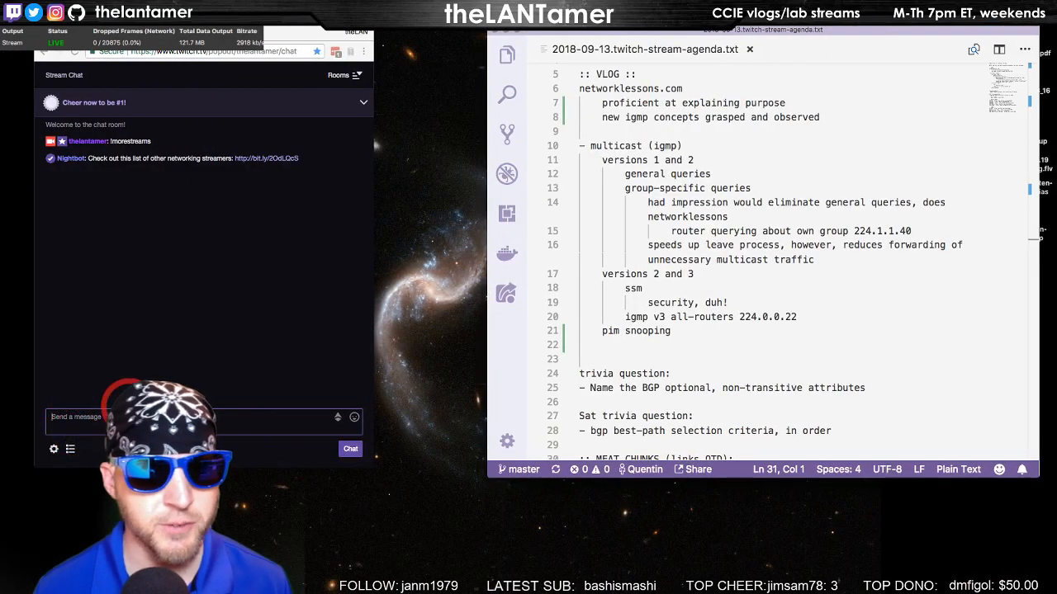
{"action": "left_click", "coordinate": [860, 204]}
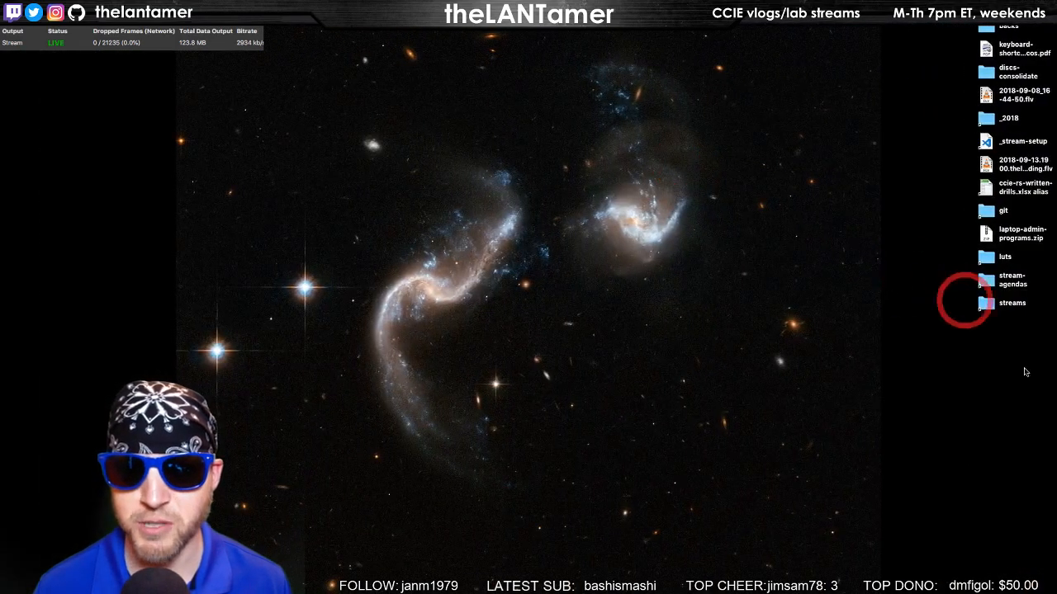
{"action": "mouse_move", "coordinate": [690, 289]}
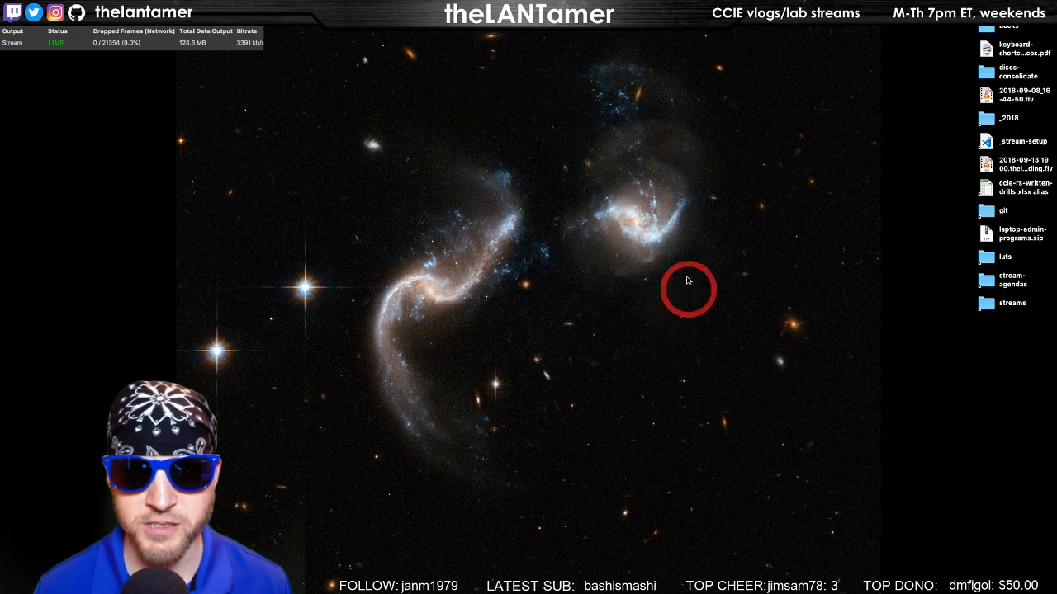
{"action": "mouse_move", "coordinate": [979, 518]}
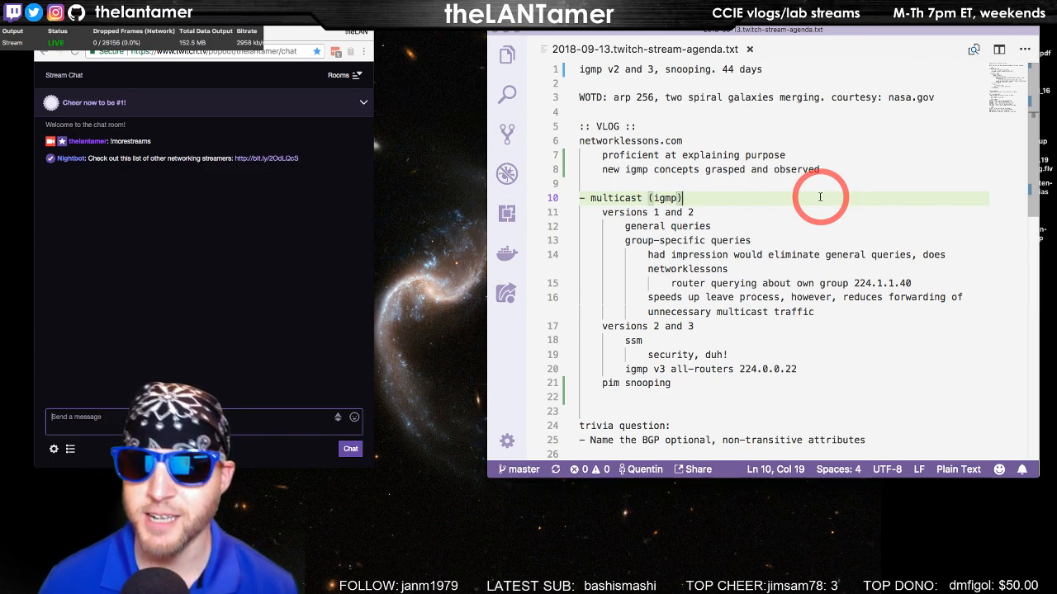
{"action": "scroll", "scroll_direction": "down", "scroll_amount": 3}
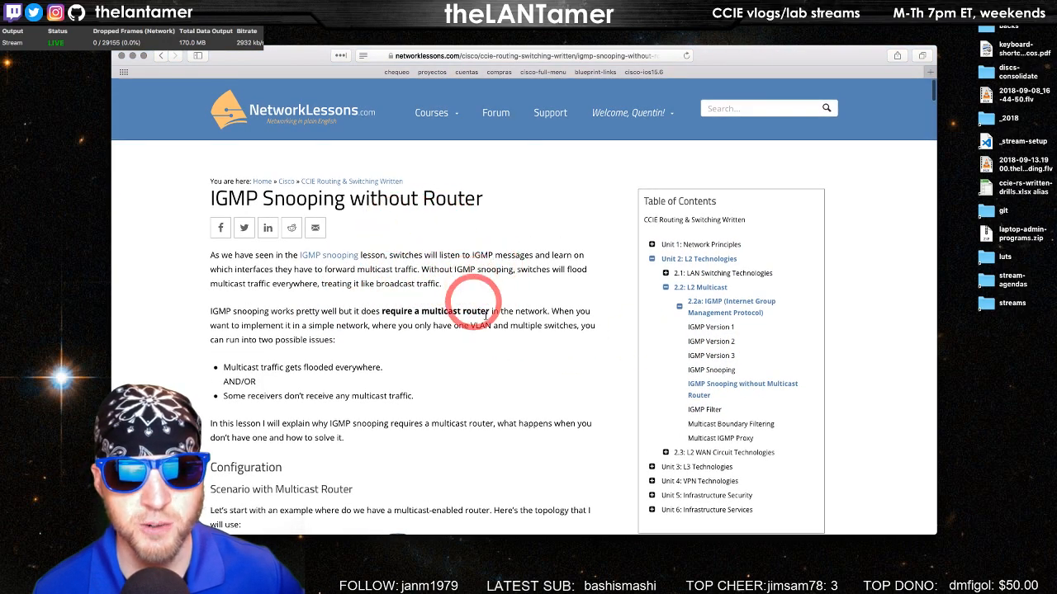
{"action": "mouse_move", "coordinate": [725, 378]}
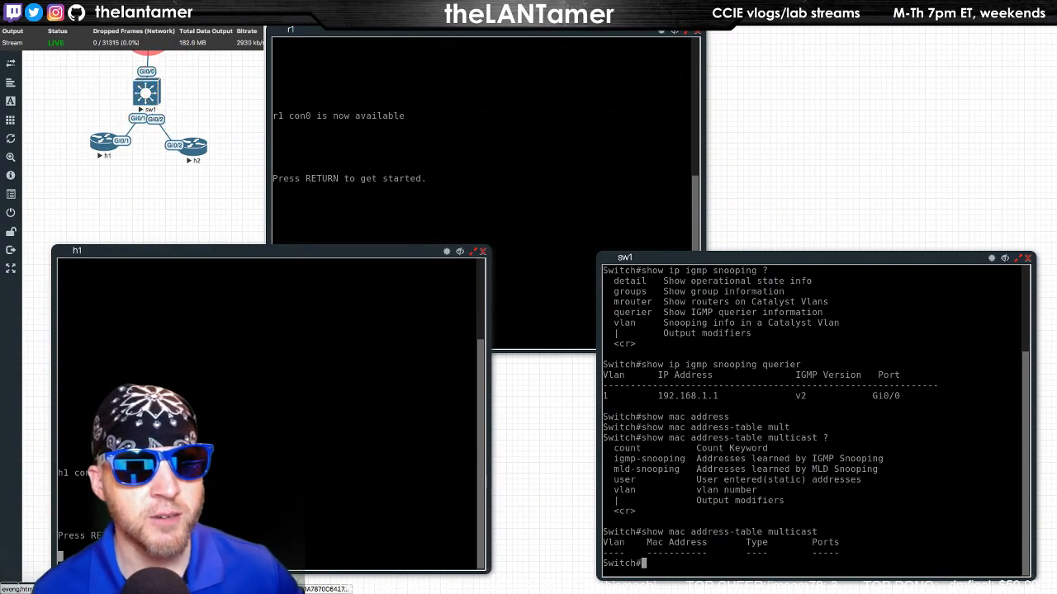
Focus the r1 router console to show its IOSv banner and r1> prompt.
{"action": "left_click", "coordinate": [146, 79]}
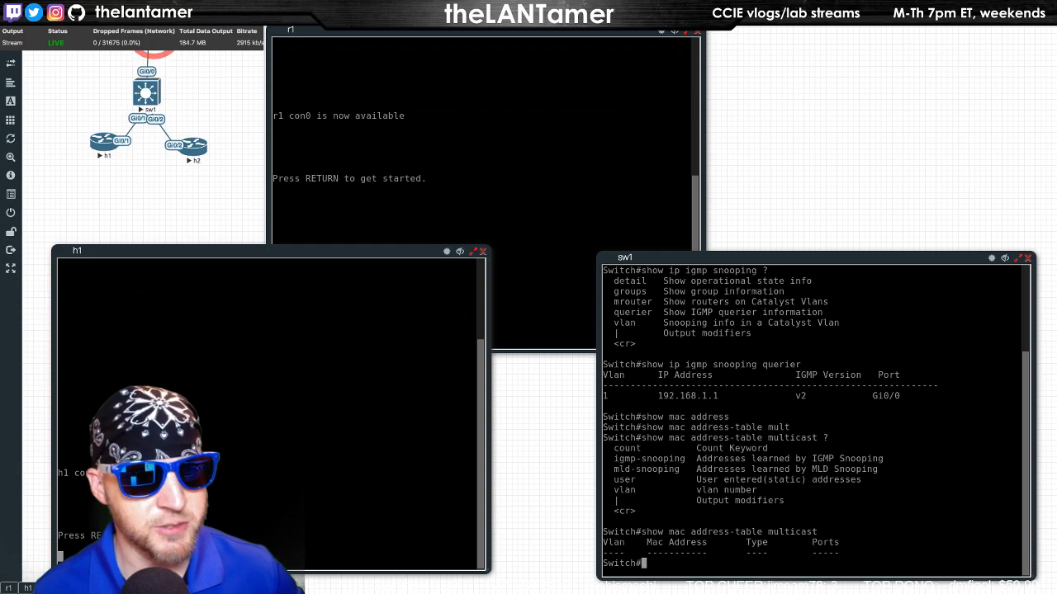
{"action": "left_click", "coordinate": [149, 86]}
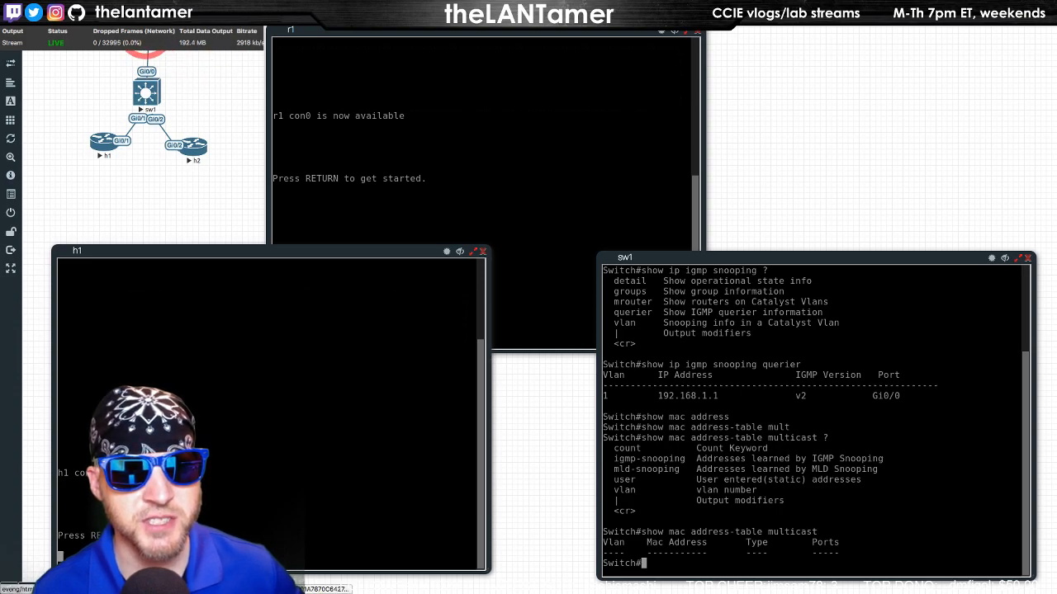
{"action": "left_click", "coordinate": [410, 130]}
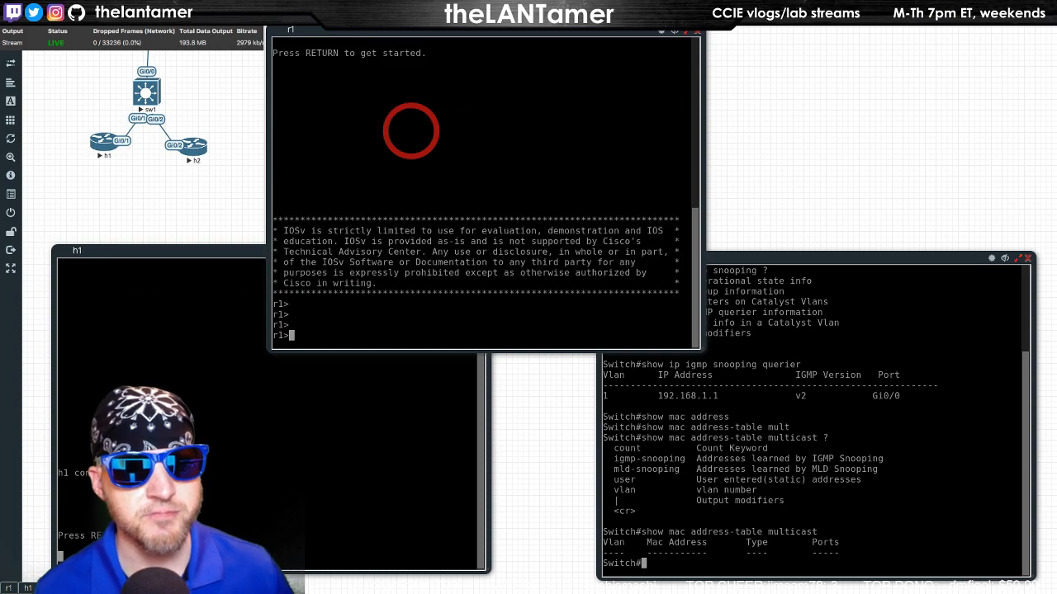
Enter privileged mode on h1 with 'en'.
{"action": "type", "text": "en"}
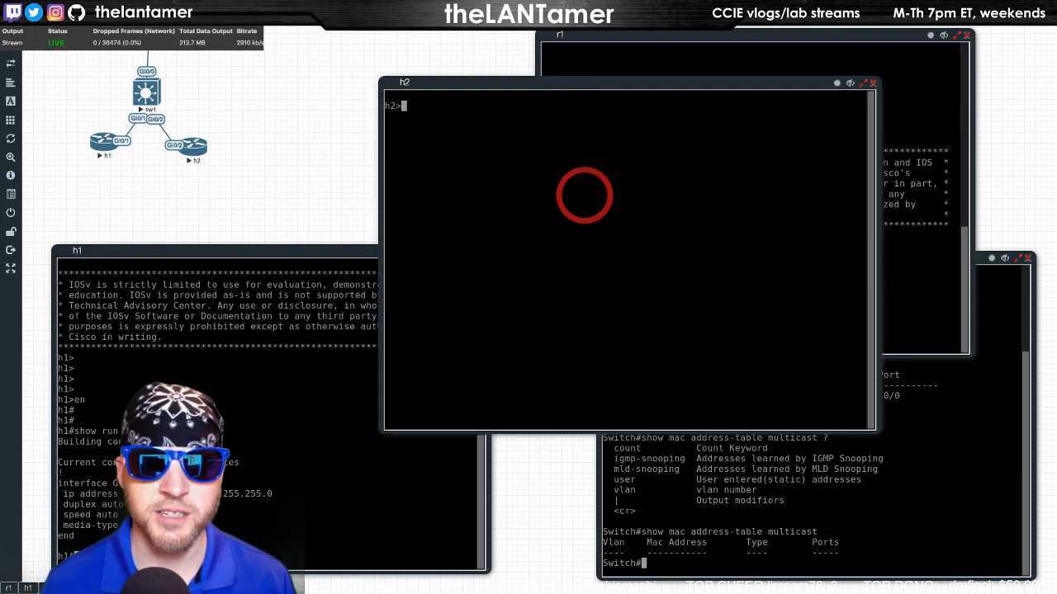
Configure h2 Gi0/0 with 192.168.1.102/24, bring it out of shutdown, and exit config mode.
{"action": "type", "text": "show run int gi0/0"}
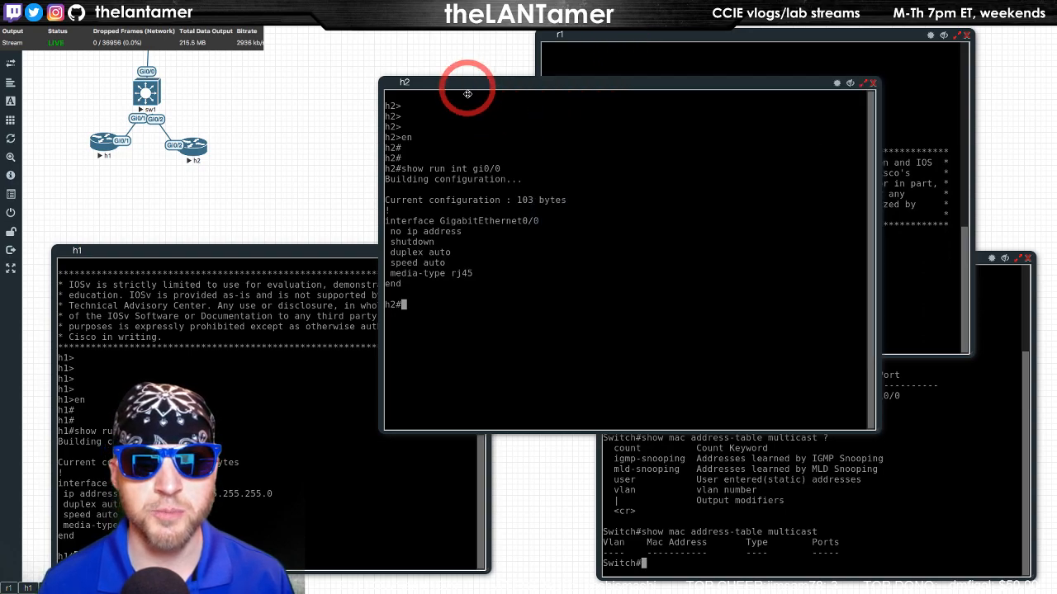
{"action": "type", "text": "conf t"}
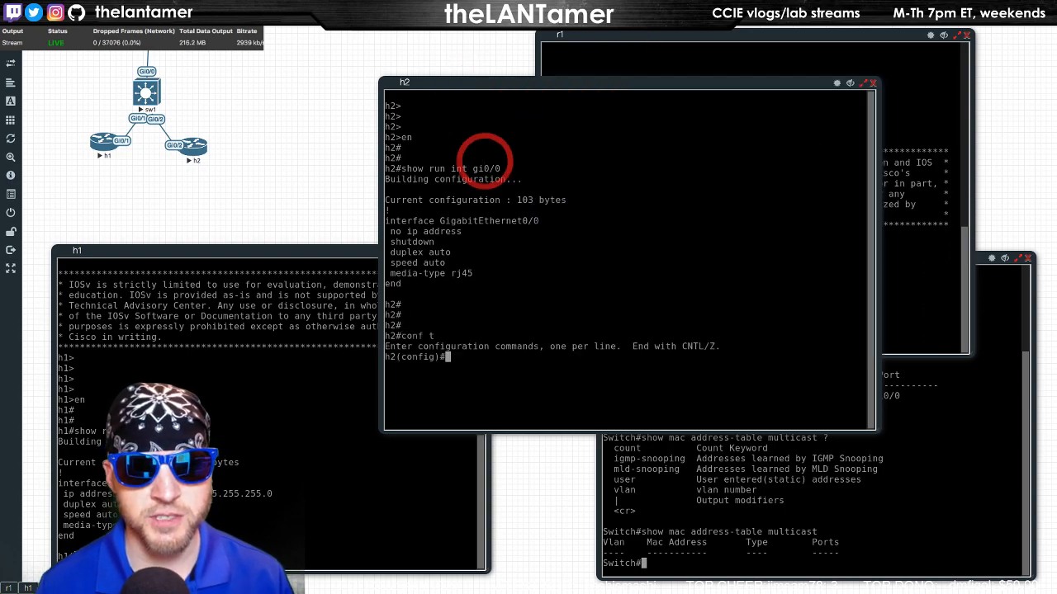
{"action": "type", "text": "int gi0/0"}
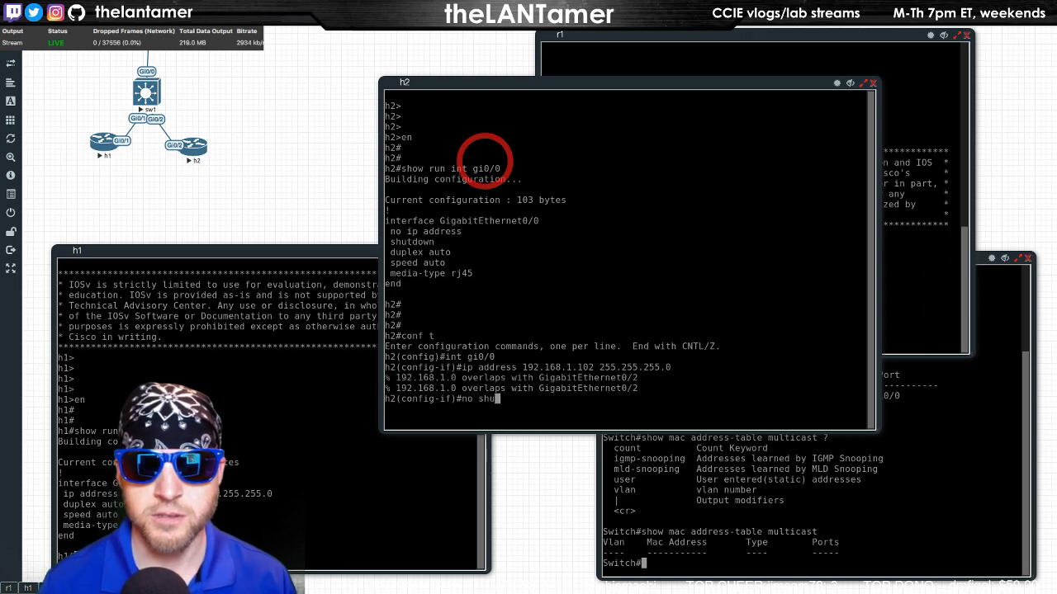
{"action": "key", "text": "enter"}
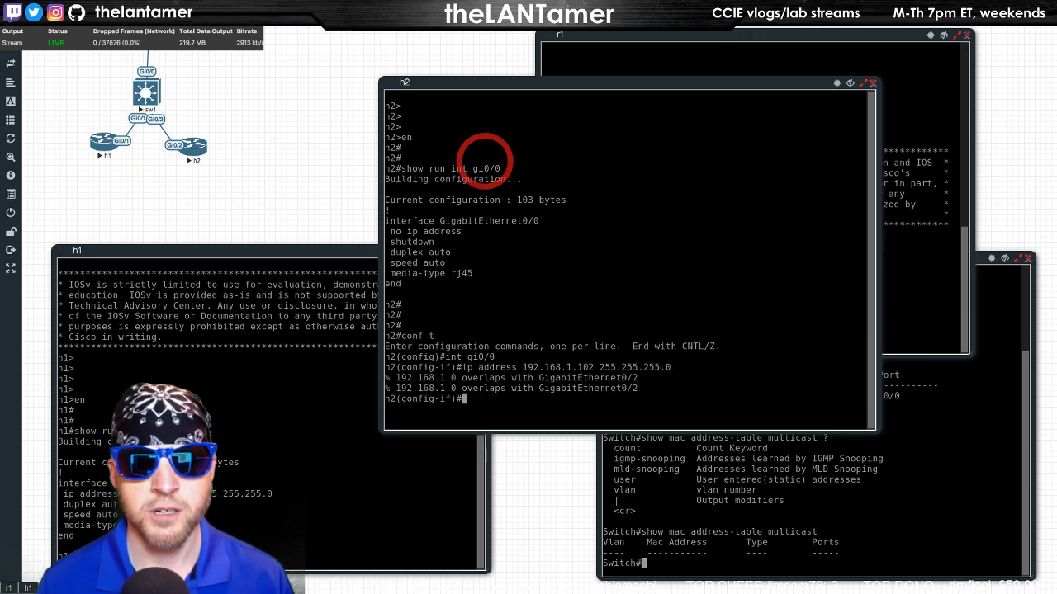
{"action": "type", "text": "end"}
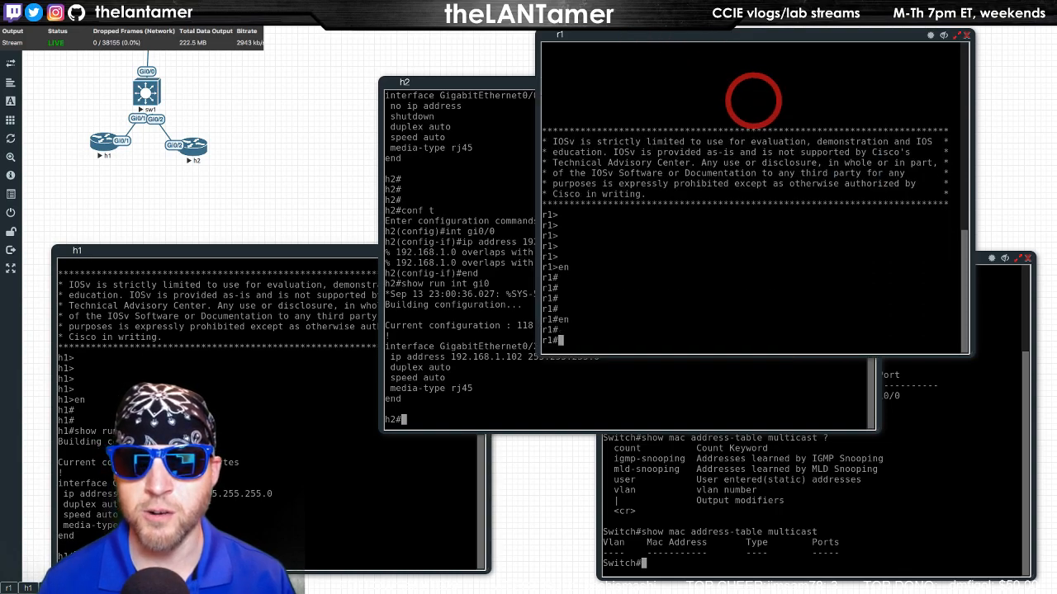
{"action": "type", "text": "show ip mroute"}
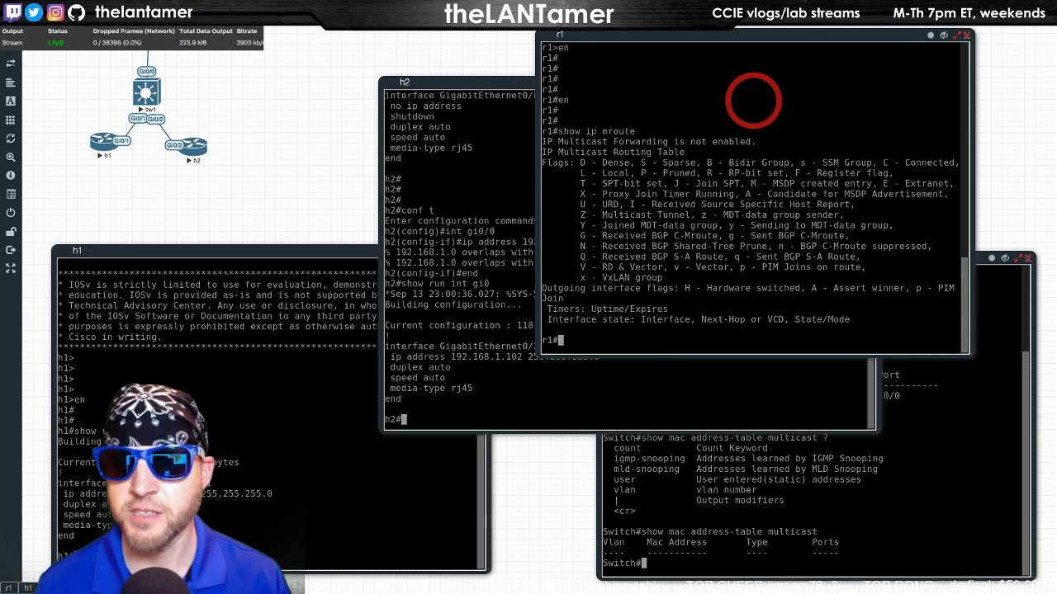
{"action": "type", "text": "show"}
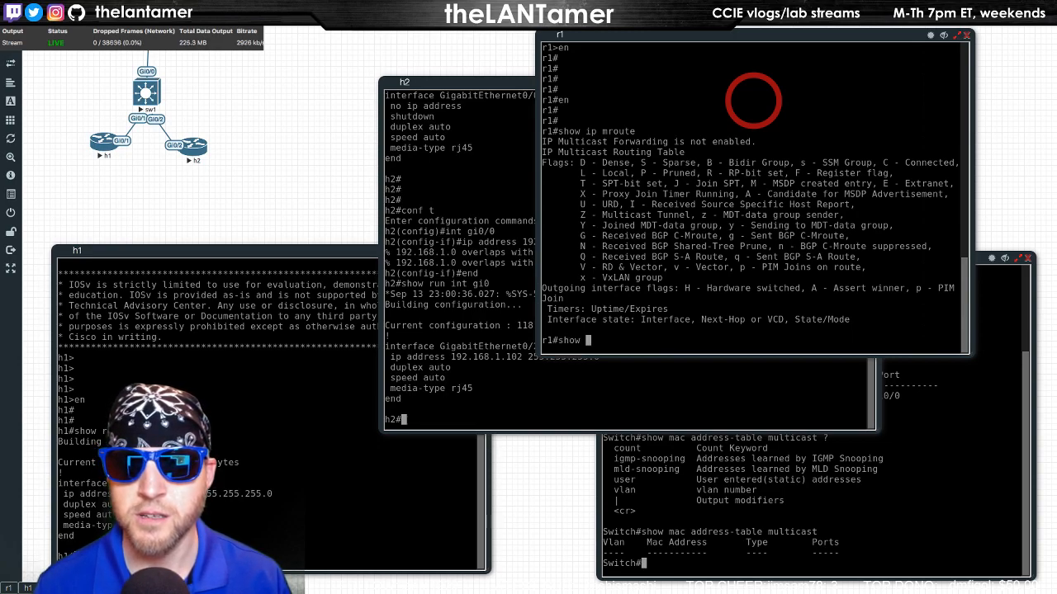
{"action": "type", "text": "ip"}
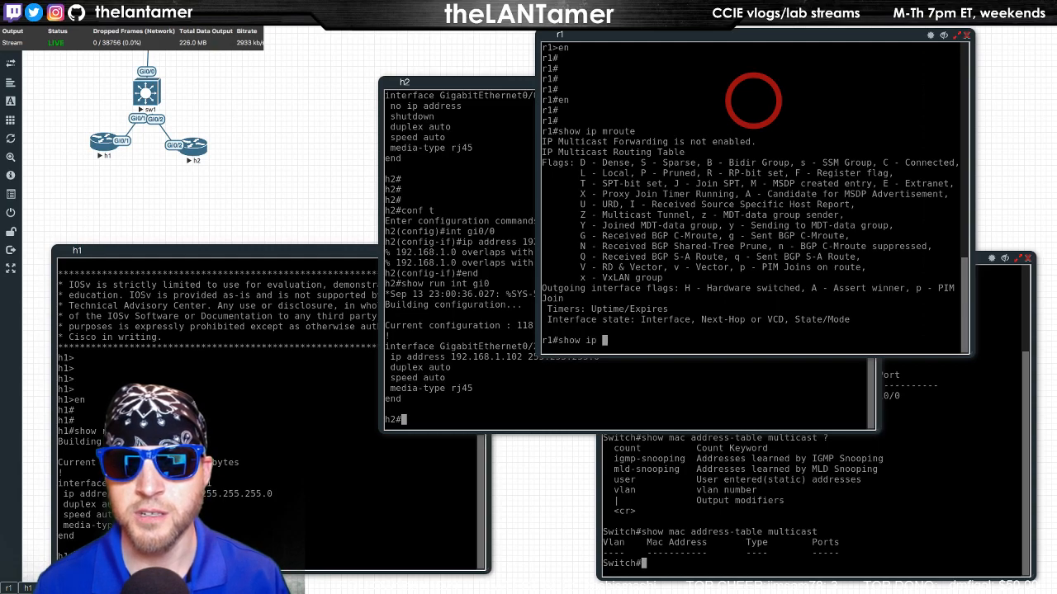
{"action": "type", "text": "show ip igmp ?"}
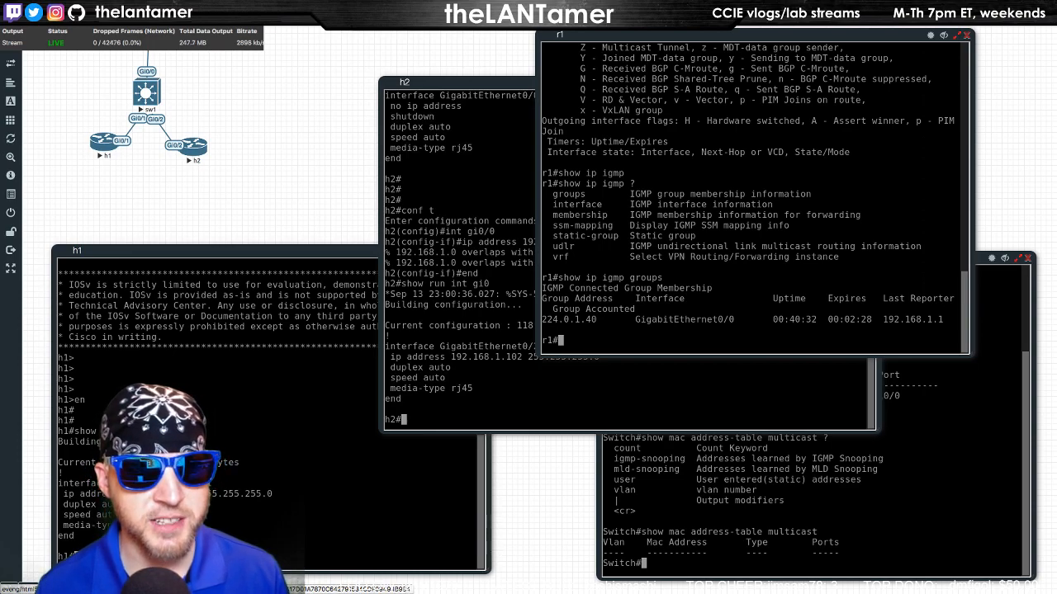
{"action": "left_click", "coordinate": [204, 169]}
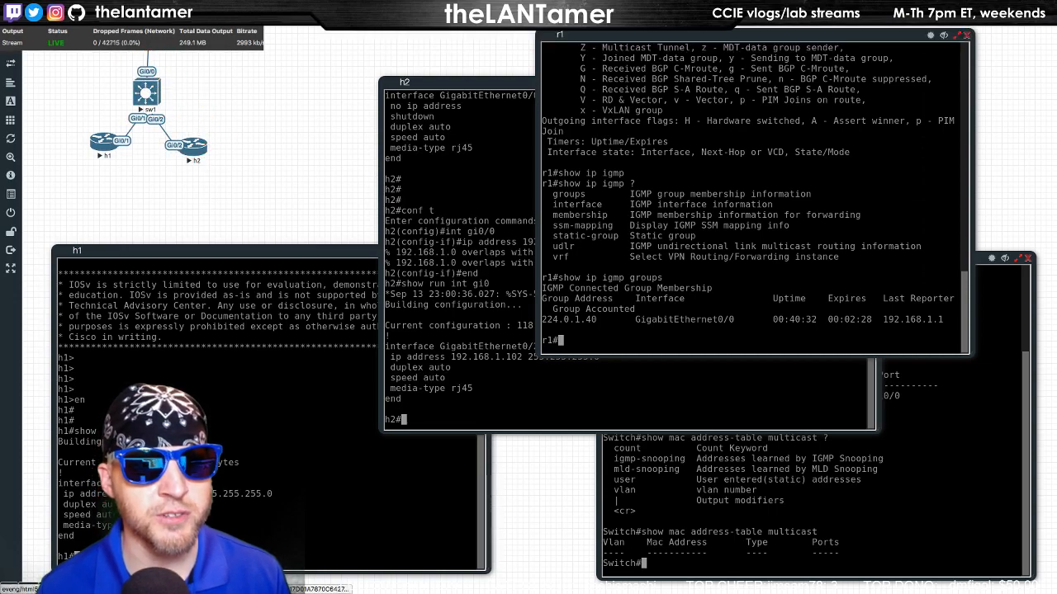
{"action": "left_click", "coordinate": [88, 176]}
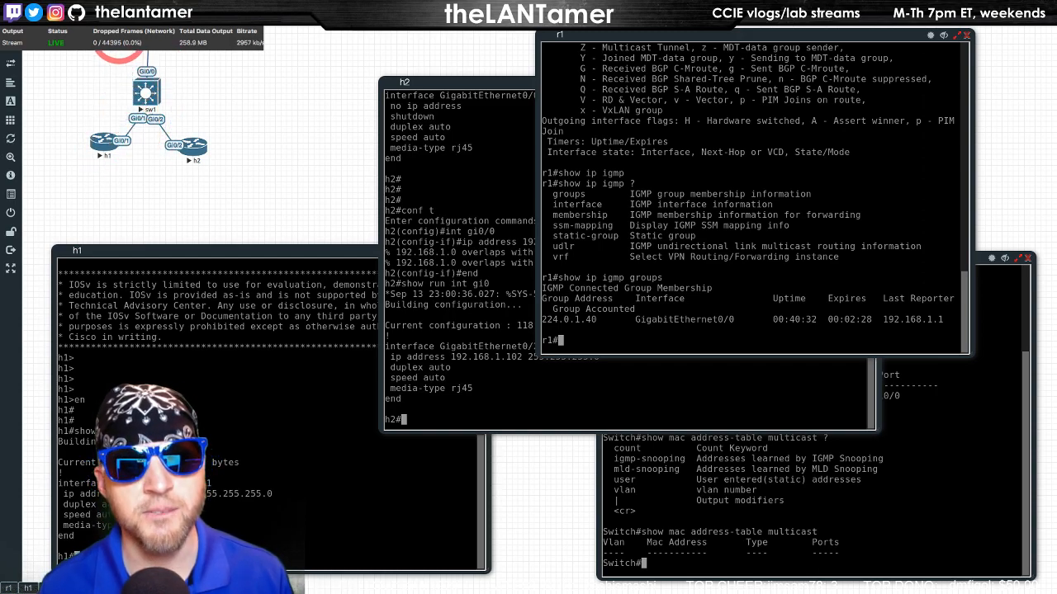
Minimize the EVE-NG lab to reveal the agenda notes beside Twitch chat.
{"action": "left_click", "coordinate": [94, 142]}
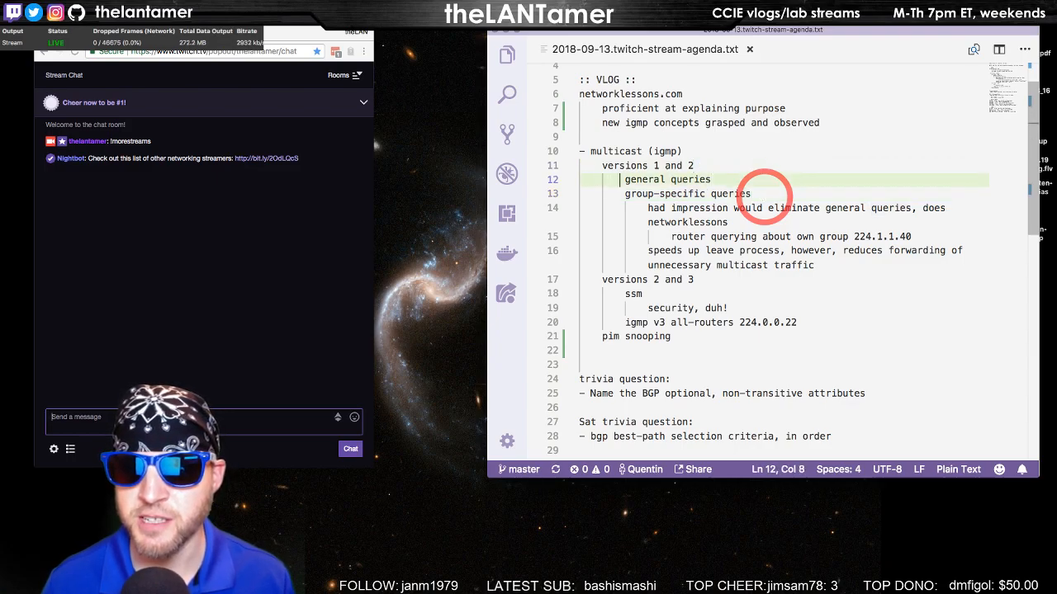
Change 'general' to 'generic' queries and revise the multicast-reduction and snooping notes.
{"action": "type", "text": "generic"}
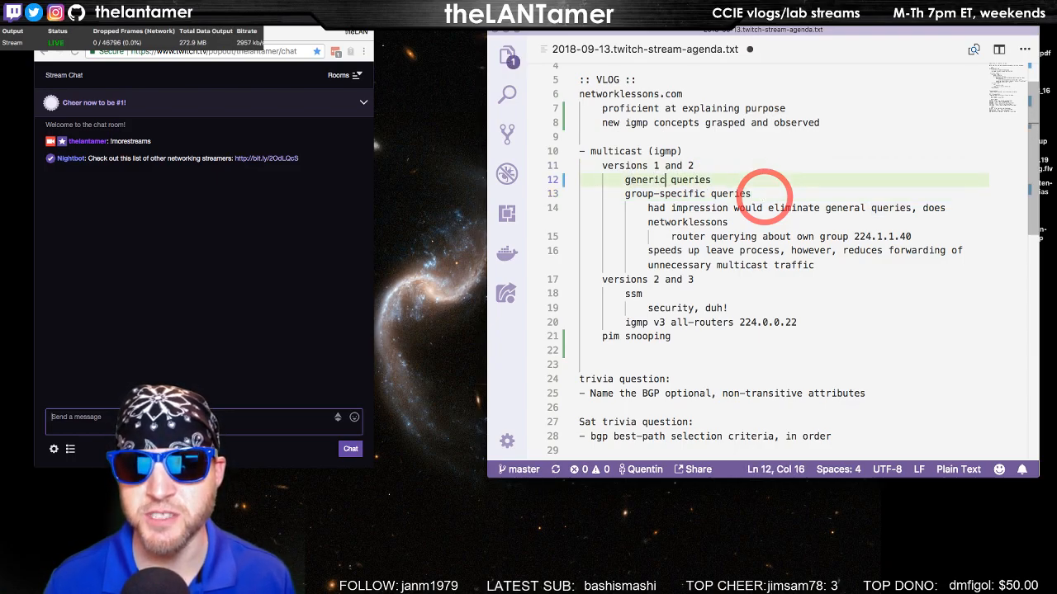
{"action": "left_click", "coordinate": [793, 237]}
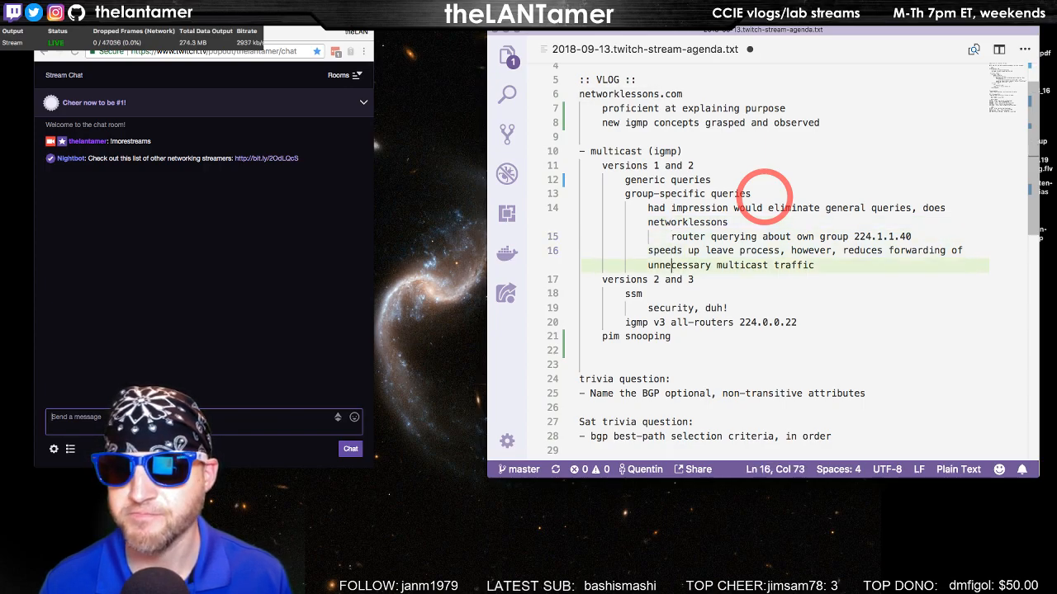
{"action": "left_click", "coordinate": [669, 279]}
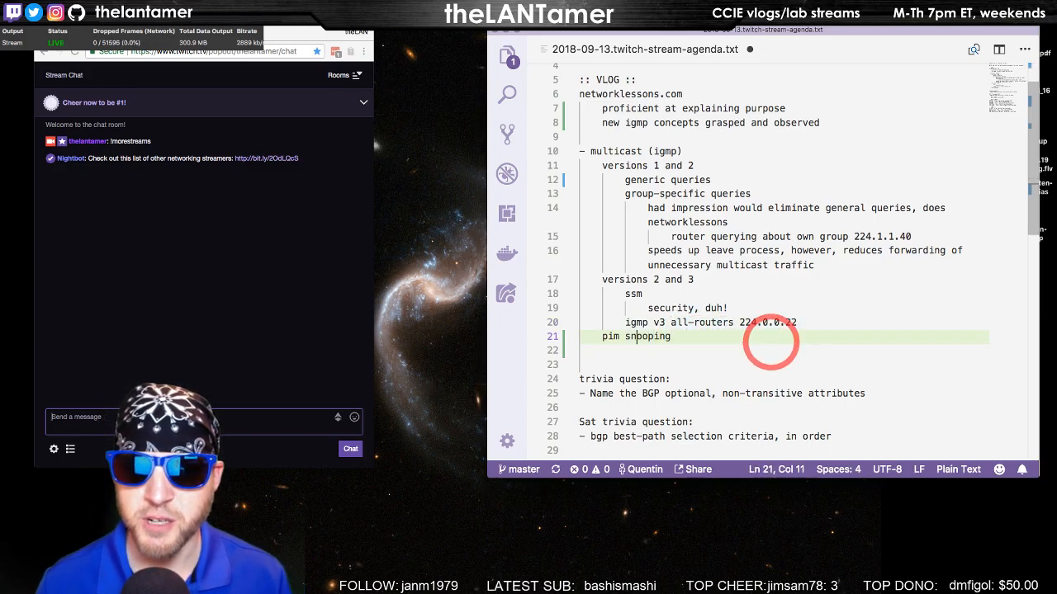
{"action": "type", "text": "igmp"}
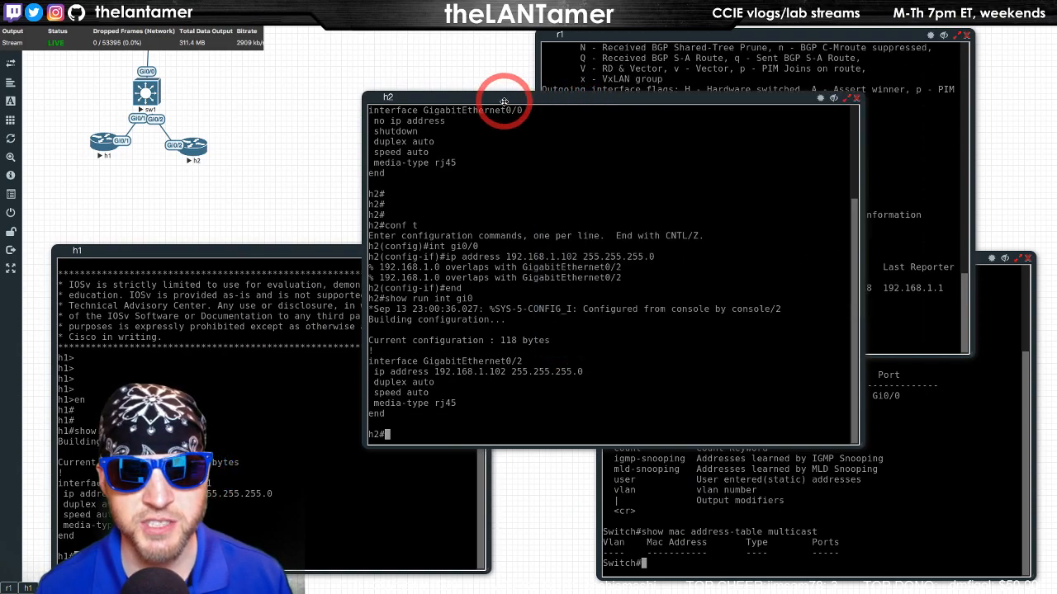
Join h2's Gi0/2 interface to multicast group 239.1.10.1 with ip igmp join-group.
{"action": "type", "text": "conf t"}
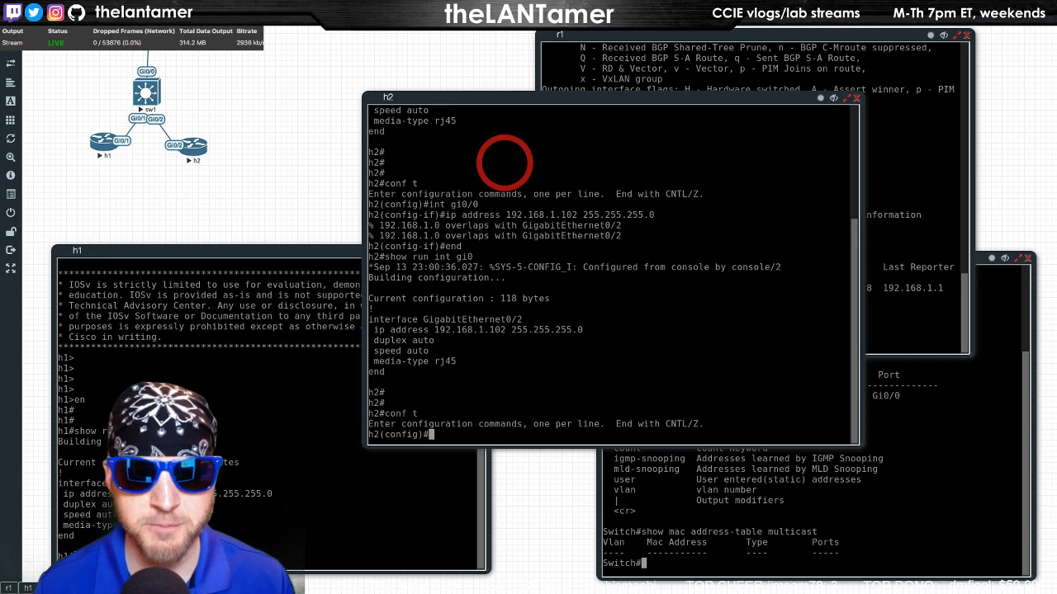
{"action": "type", "text": "int"}
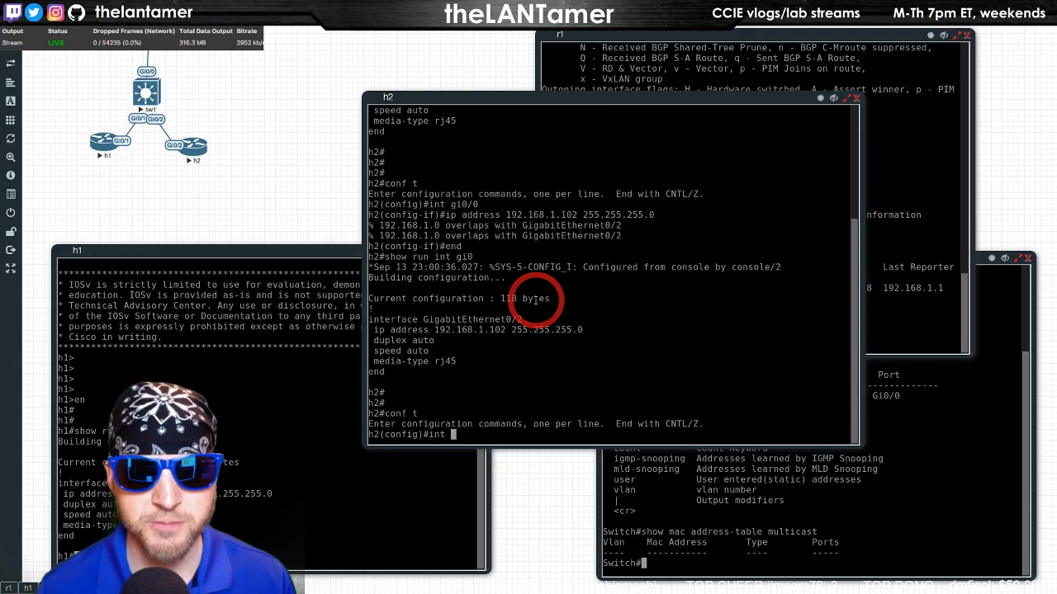
{"action": "type", "text": "ip igmp"}
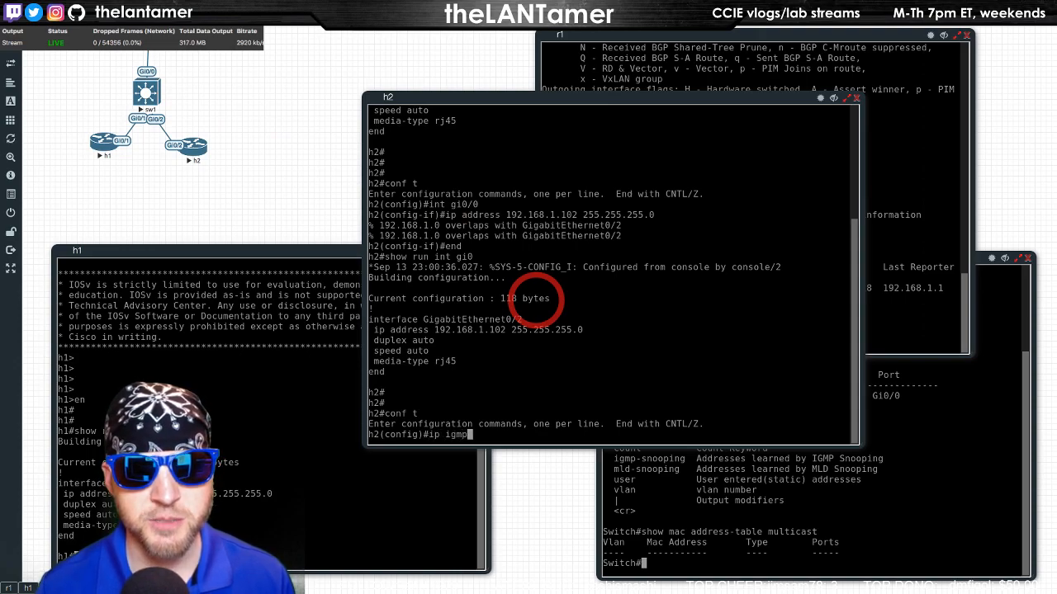
{"action": "type", "text": "join"}
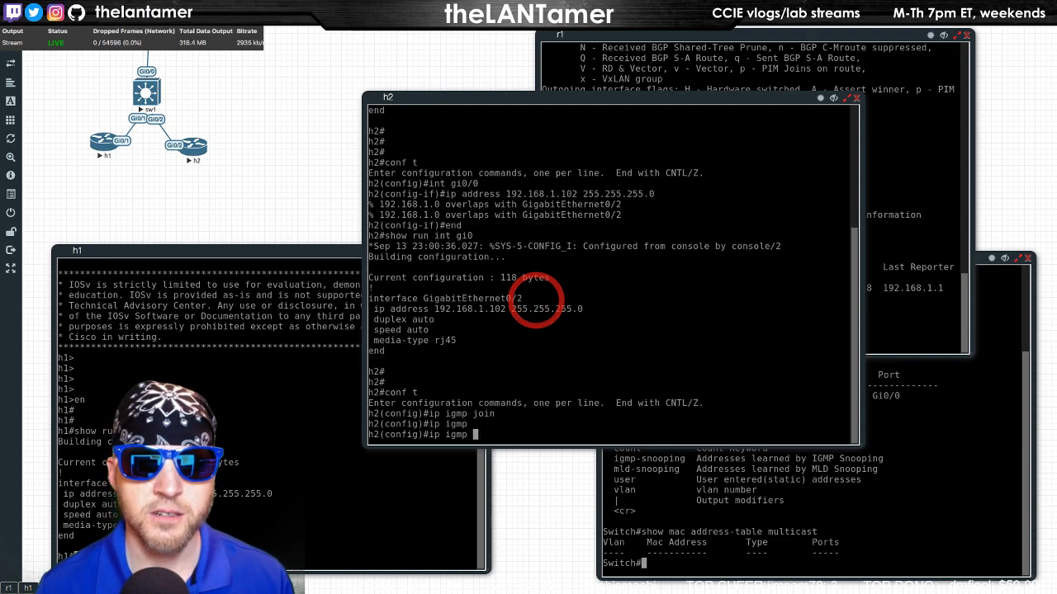
{"action": "type", "text": "?"}
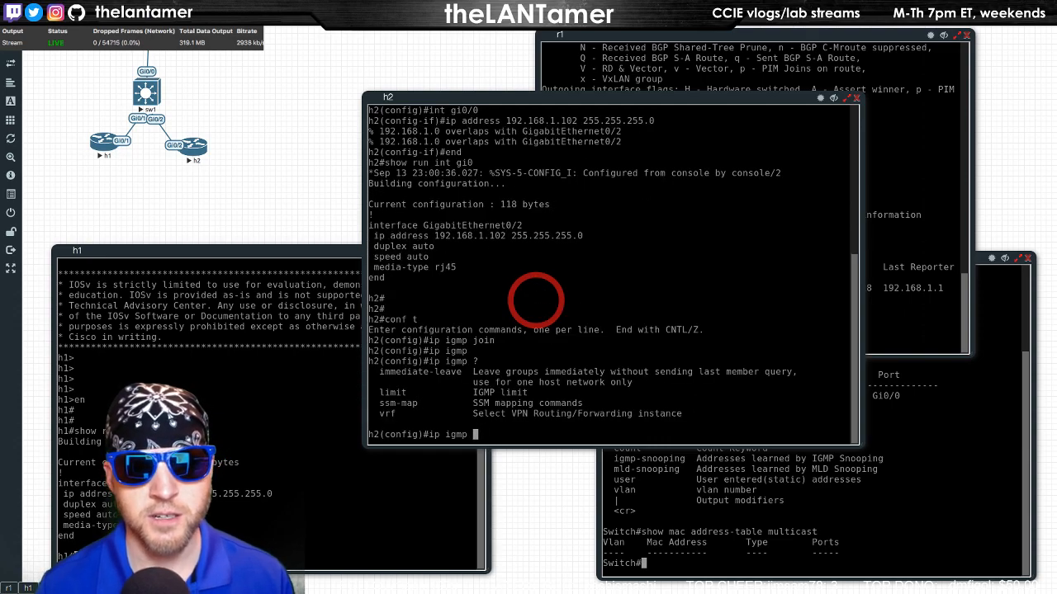
{"action": "type", "text": "int gi0/"}
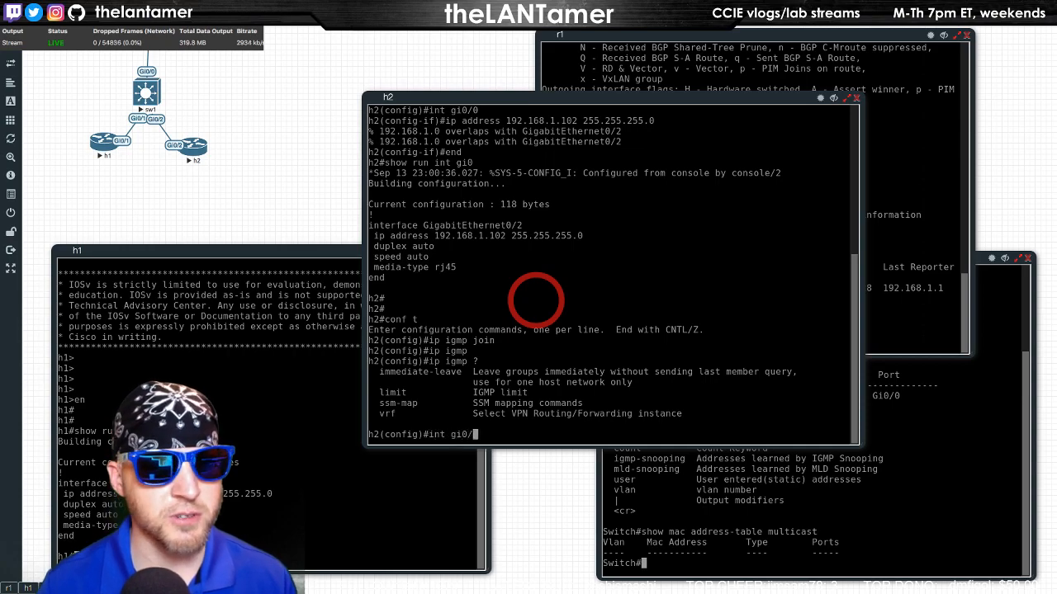
{"action": "type", "text": "ip igmp joi"}
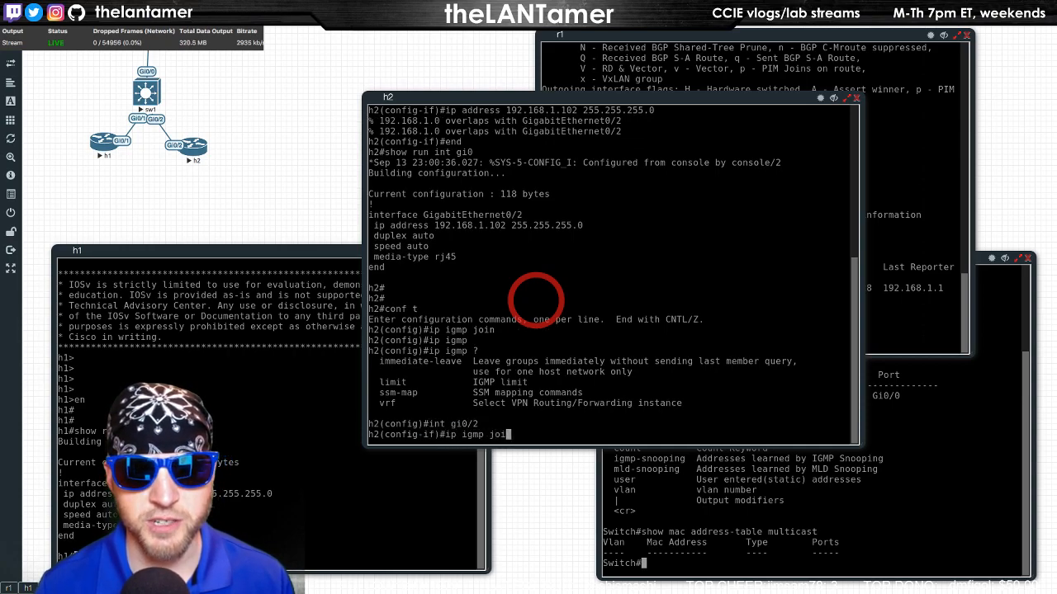
{"action": "type", "text": "n-group 23"}
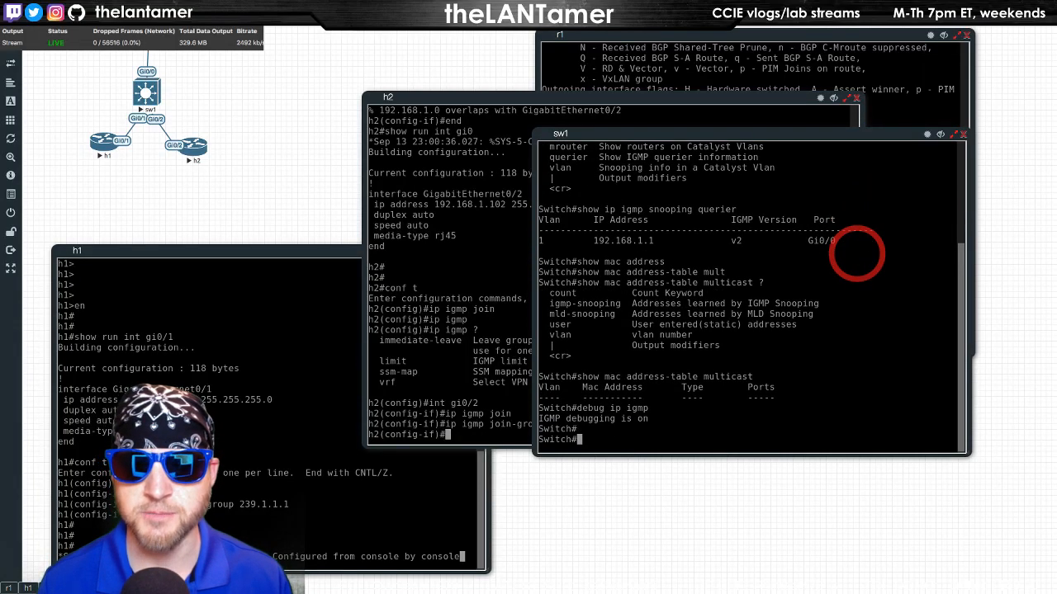
Run debug ip igmp snooping and show the snooping querier (192.168.1.1, IGMPv2, Gi0/0).
{"action": "type", "text": "debug ip igmp snooping"}
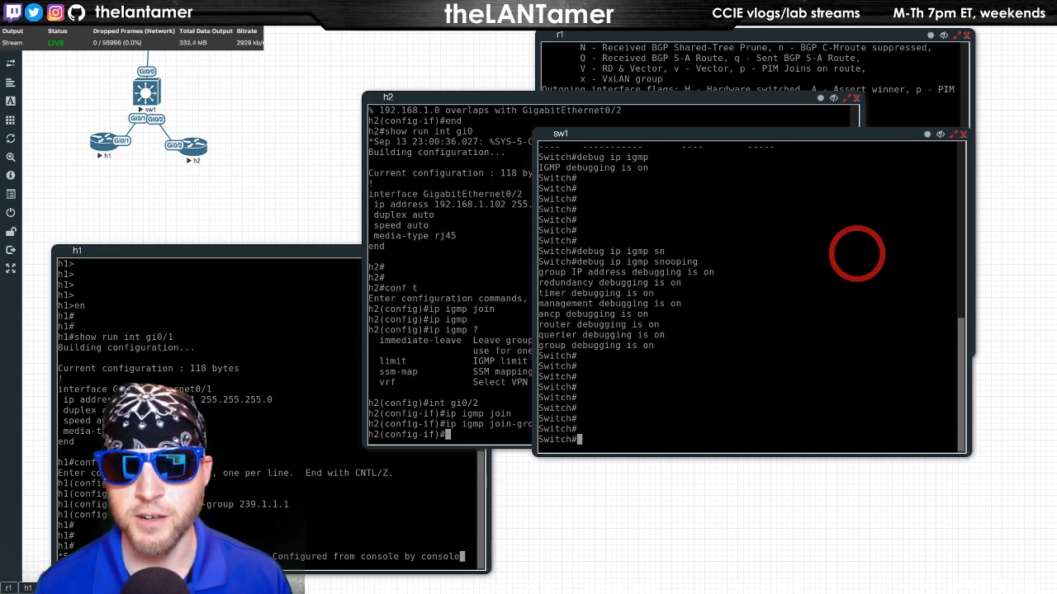
{"action": "type", "text": "show ip gmp snooping"}
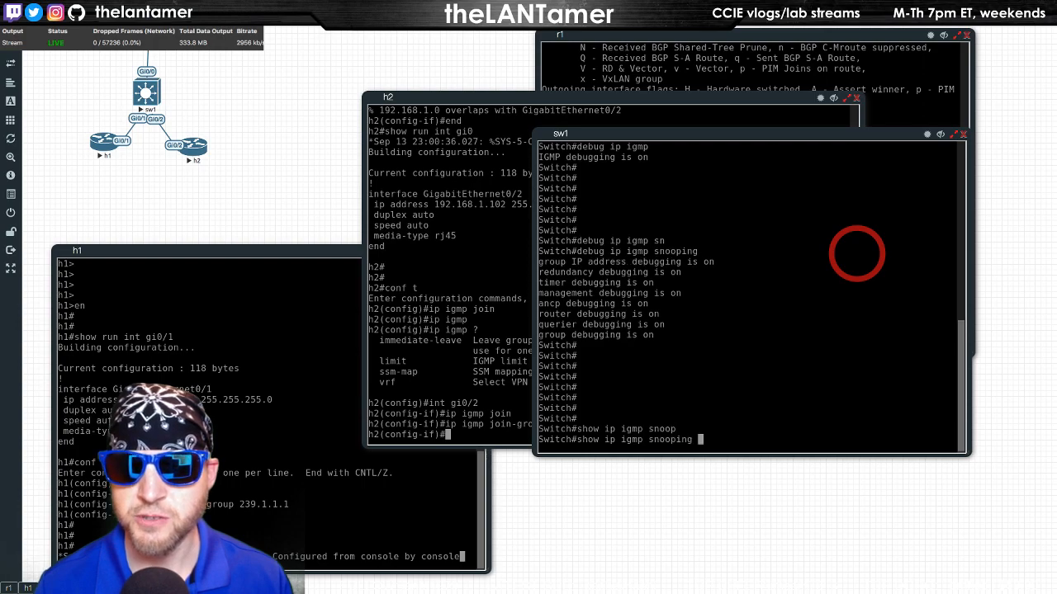
{"action": "type", "text": "quei"}
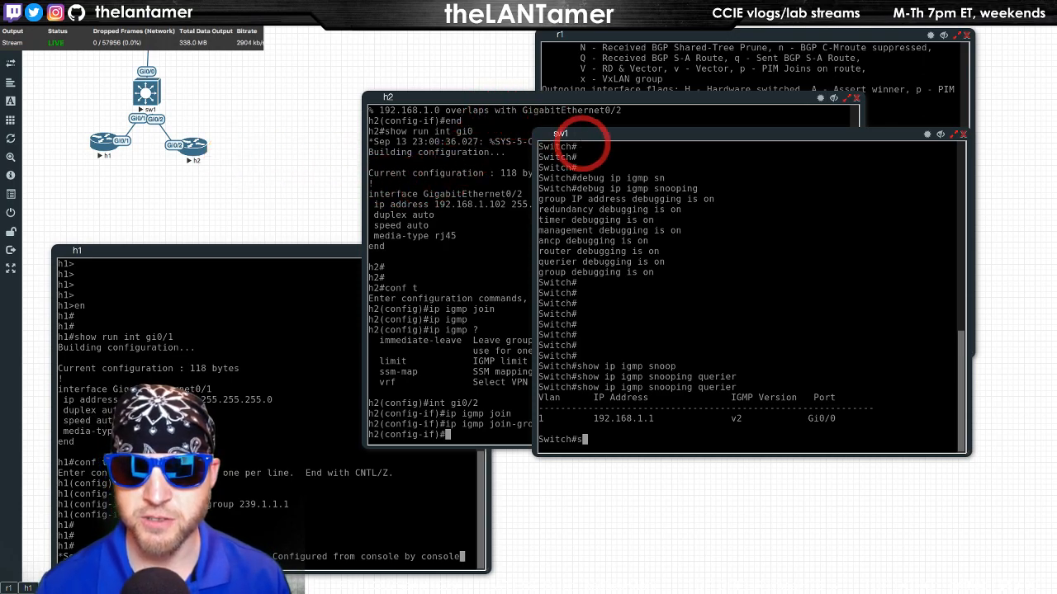
Browse sw1's show command options and enter show mac address-table.
{"action": "type", "text": "show mac"}
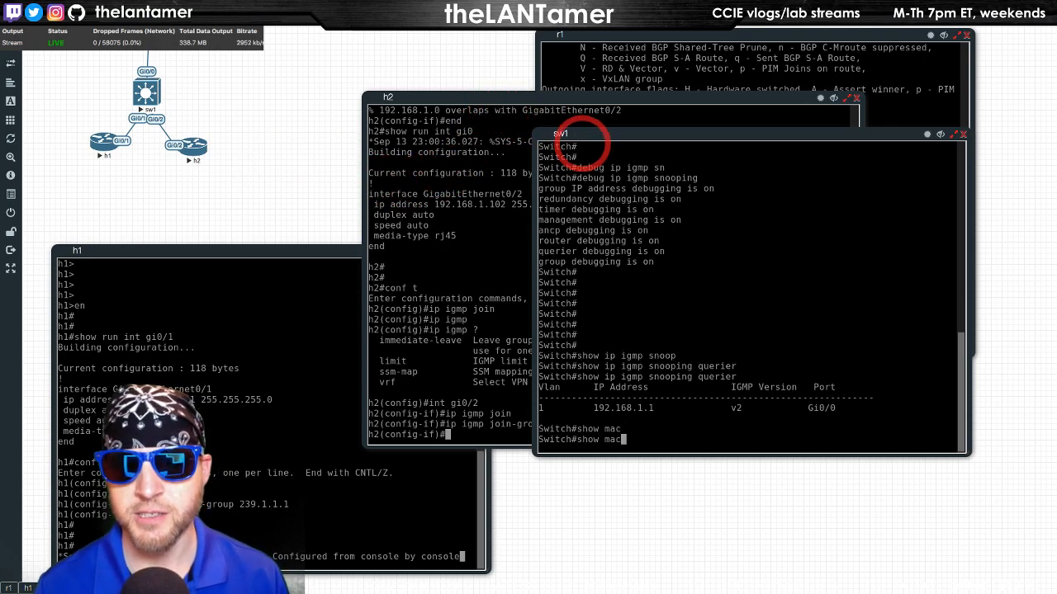
{"action": "type", "text": "-address"}
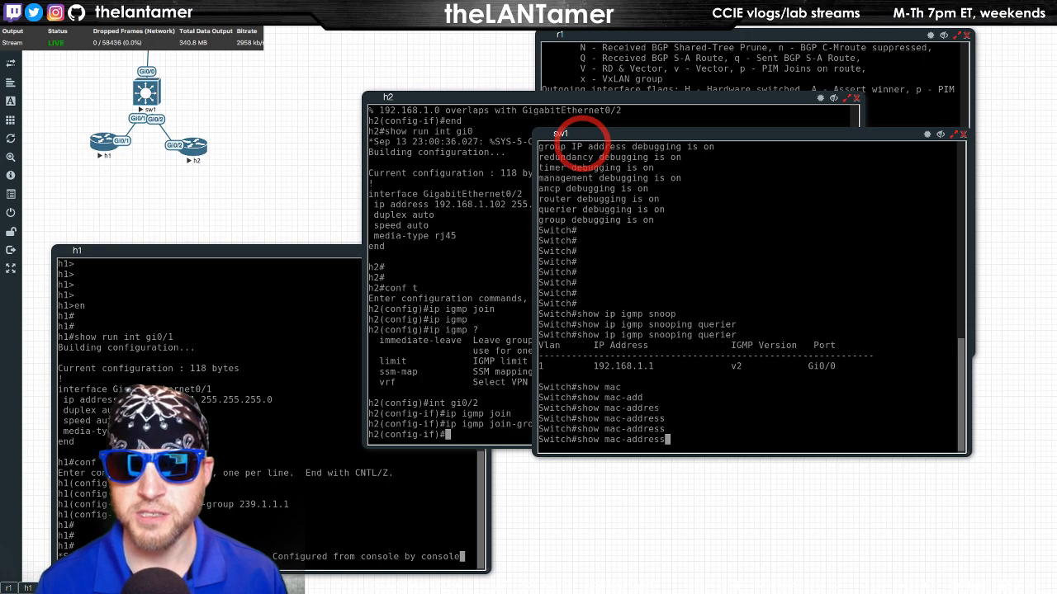
{"action": "type", "text": "t"}
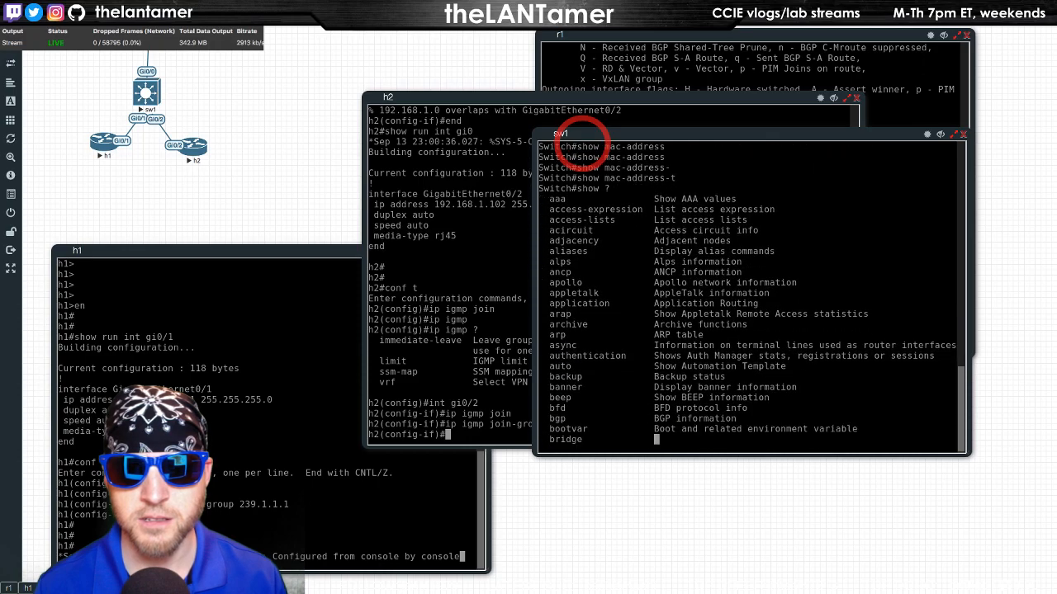
{"action": "scroll", "scroll_direction": "down", "scroll_amount": 3}
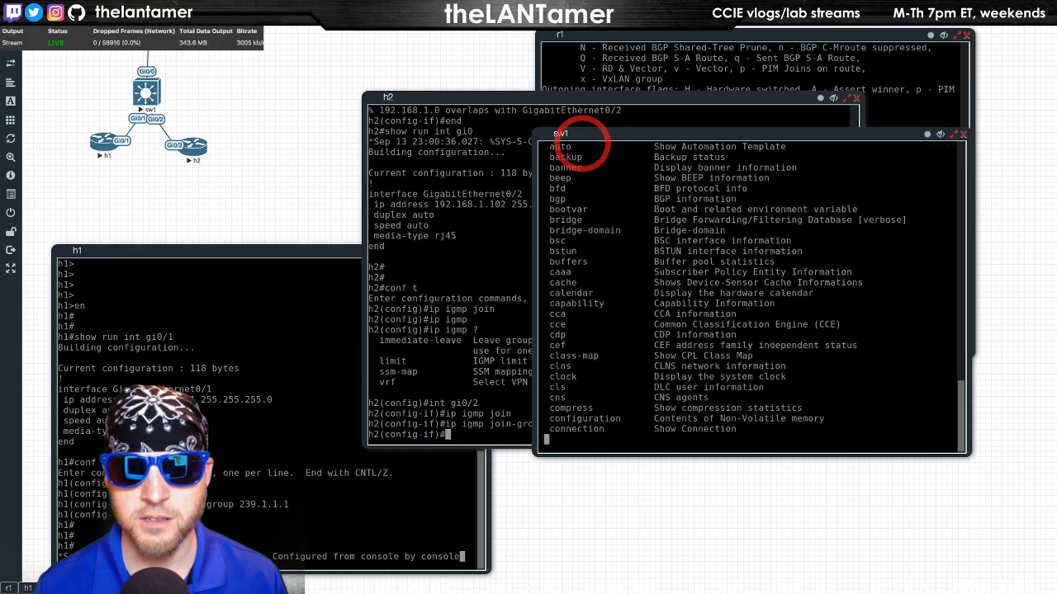
{"action": "type", "text": "show mac-"}
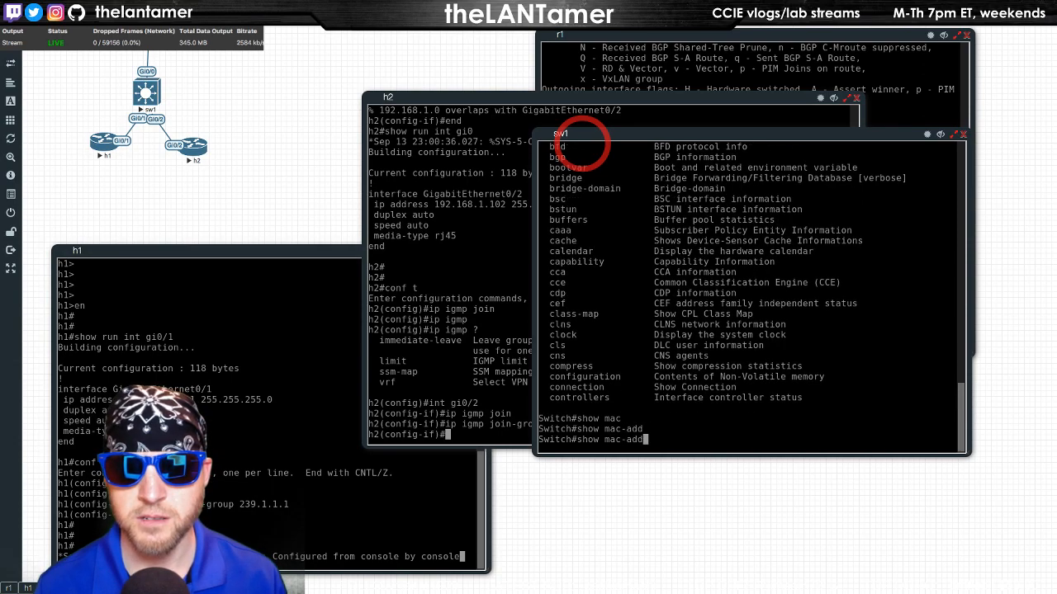
{"action": "type", "text": "address-table"}
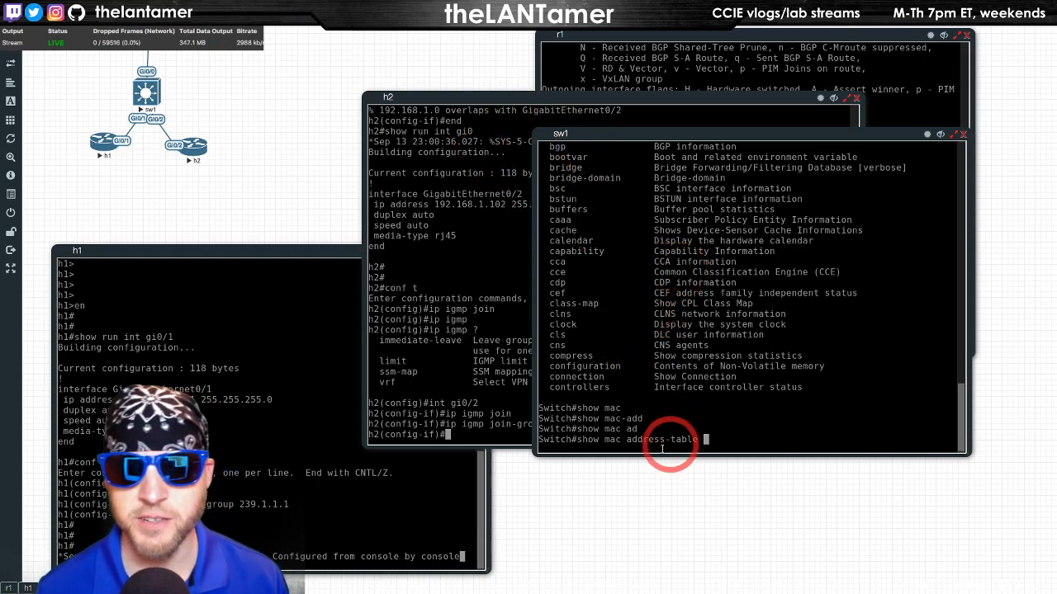
{"action": "mouse_move", "coordinate": [716, 410]}
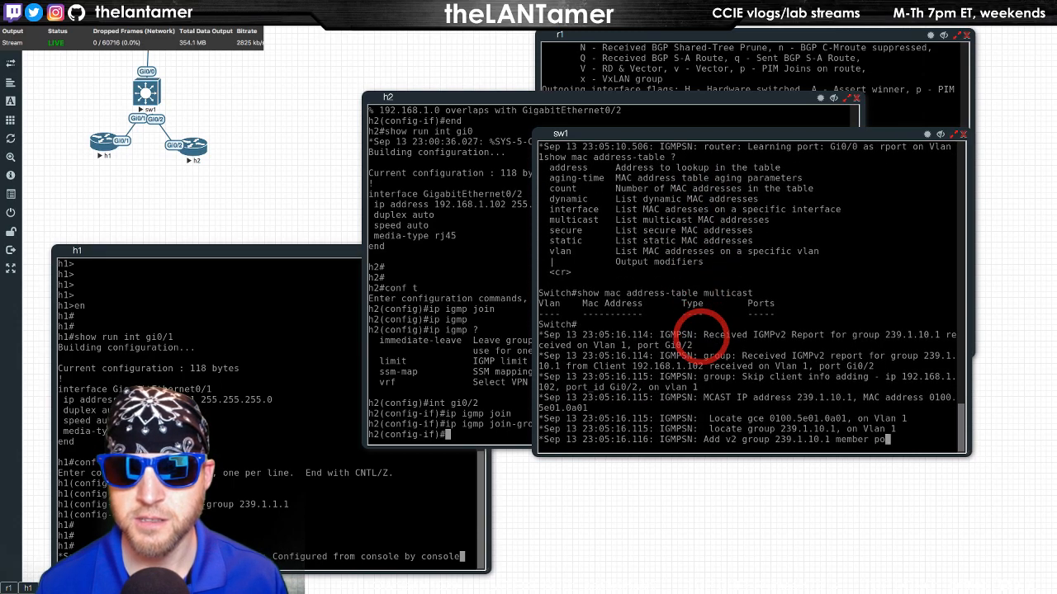
Run show mac address-table on sw1 to check the multicast router port.
{"action": "scroll", "scroll_direction": "down", "scroll_amount": 3}
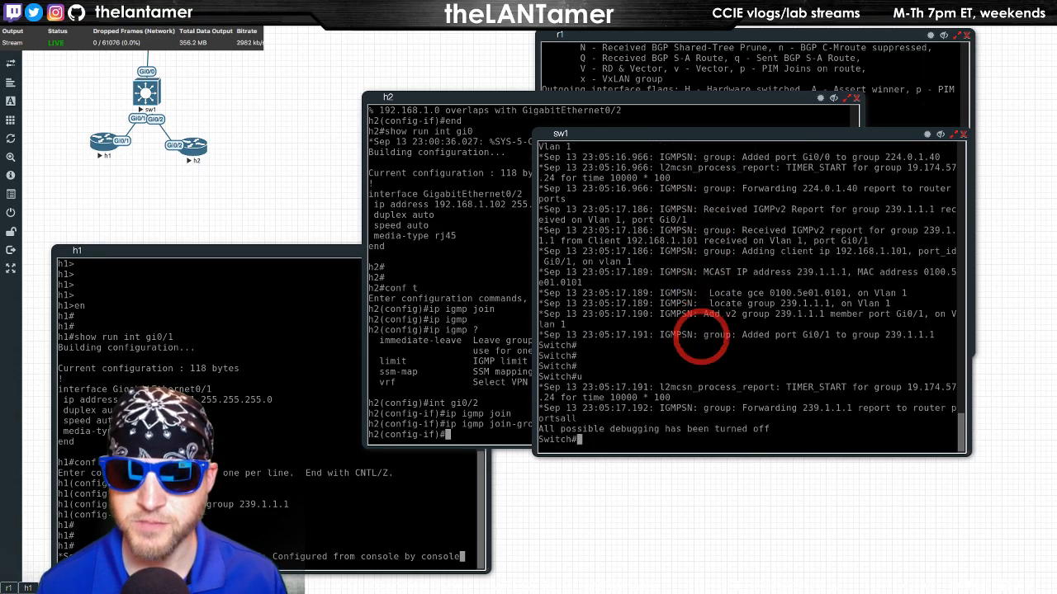
{"action": "type", "text": "show"}
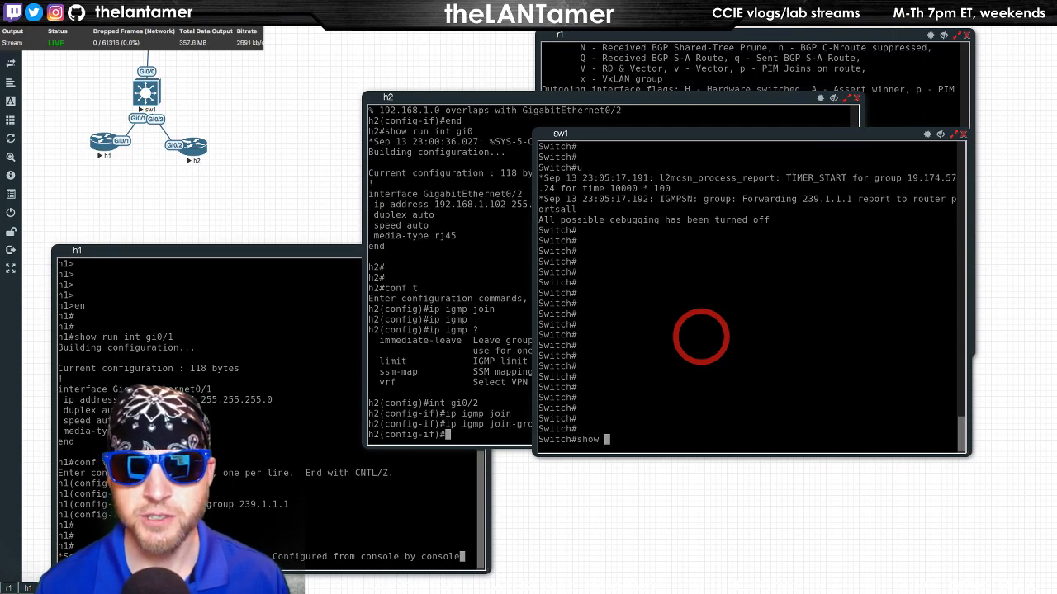
{"action": "type", "text": "show mac address-table multicast"}
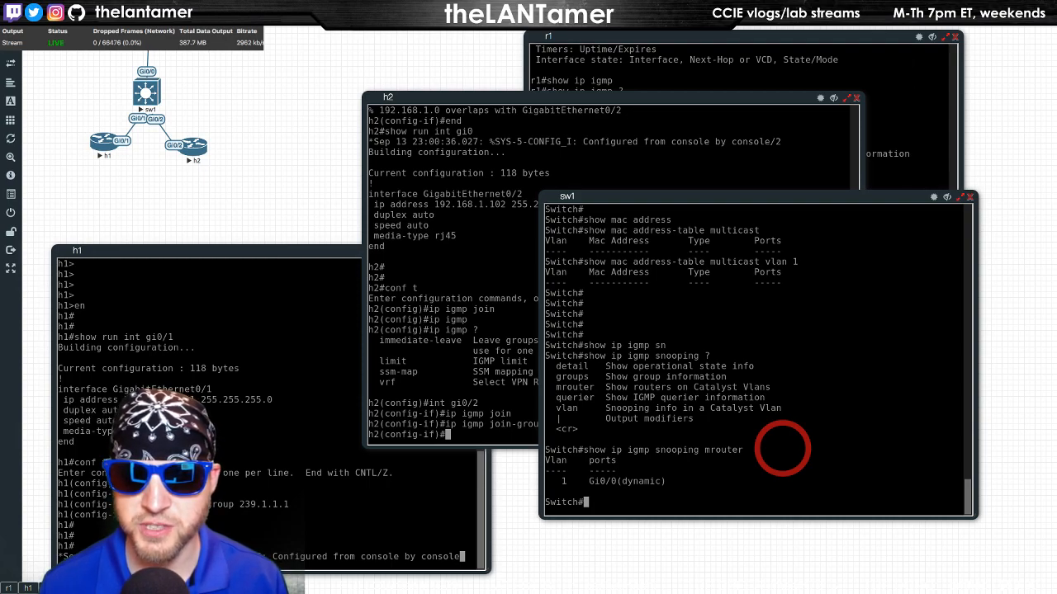
Run show ip igmp snooping detail on sw1 to review its snooping settings.
{"action": "type", "text": "show ip igmp snooping de"}
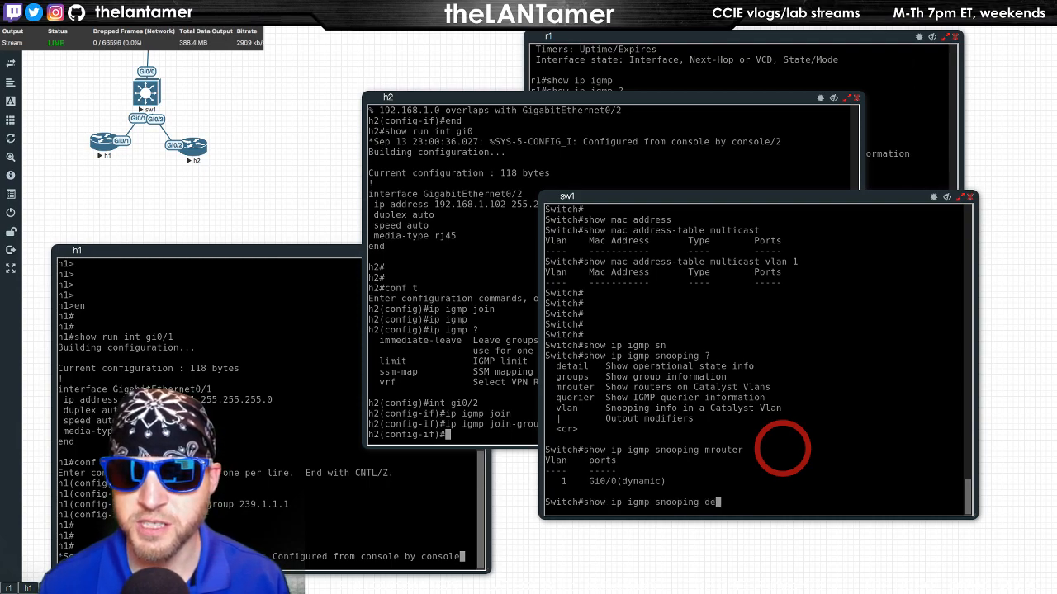
{"action": "key", "text": "Return"}
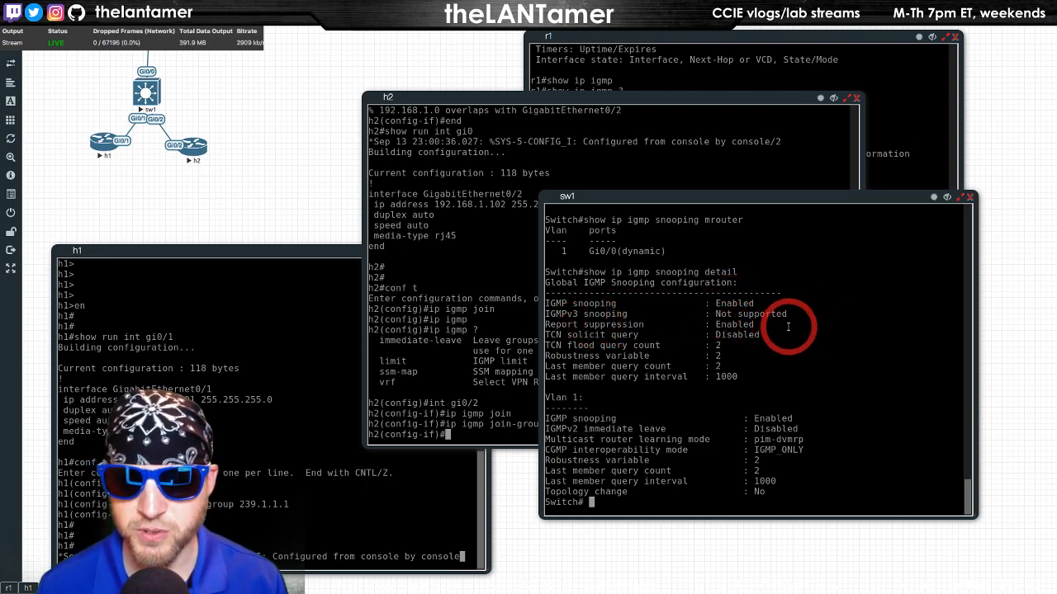
{"action": "mouse_move", "coordinate": [836, 421]}
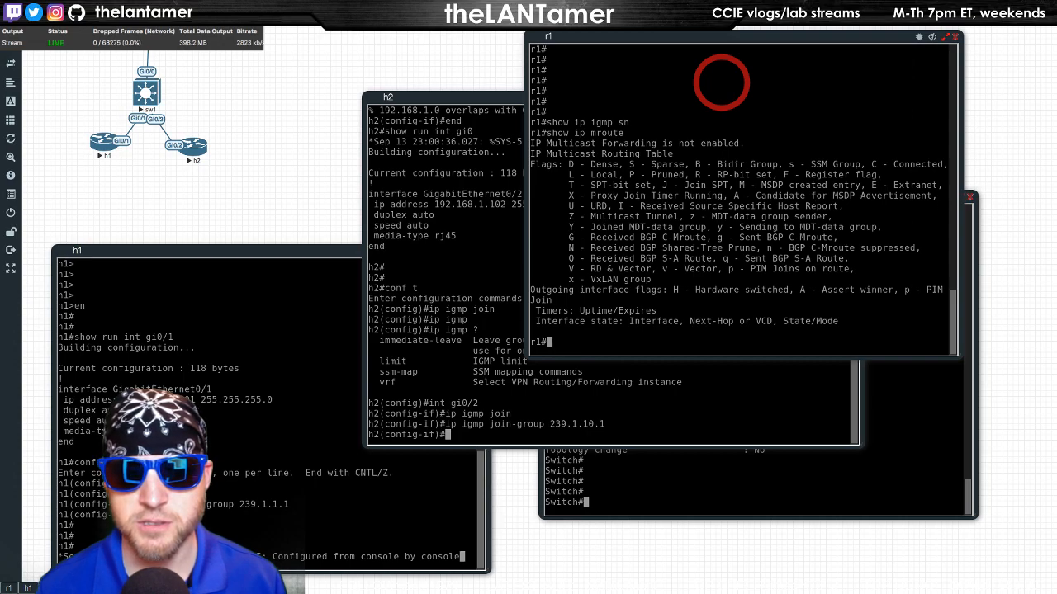
Ping 239.1.1.1 from h2 and check r1's IGMP groups and multicast routes with show ip mroute.
{"action": "type", "text": "show"}
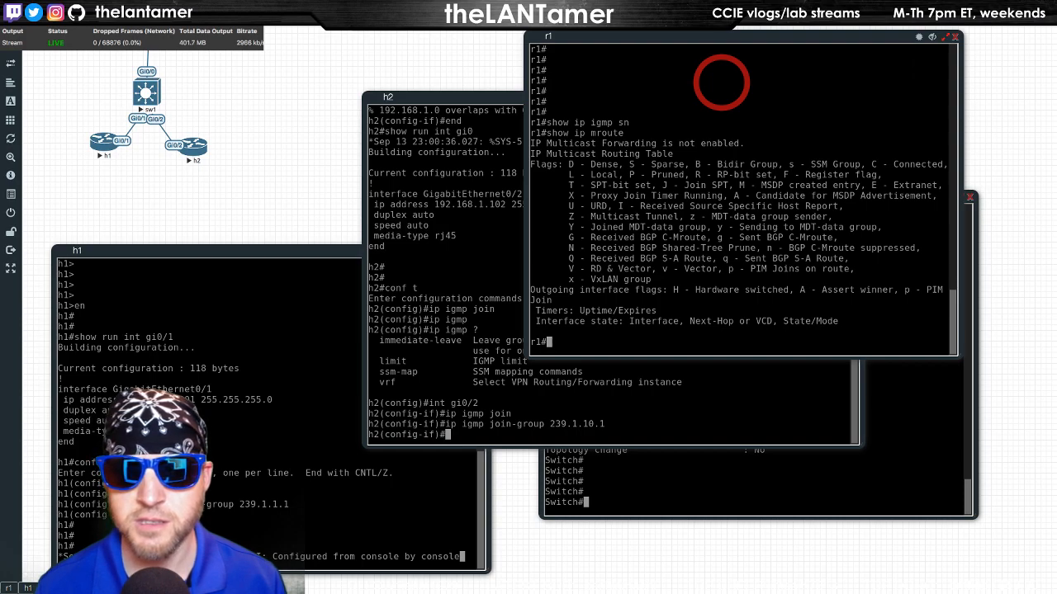
{"action": "type", "text": "show ip"}
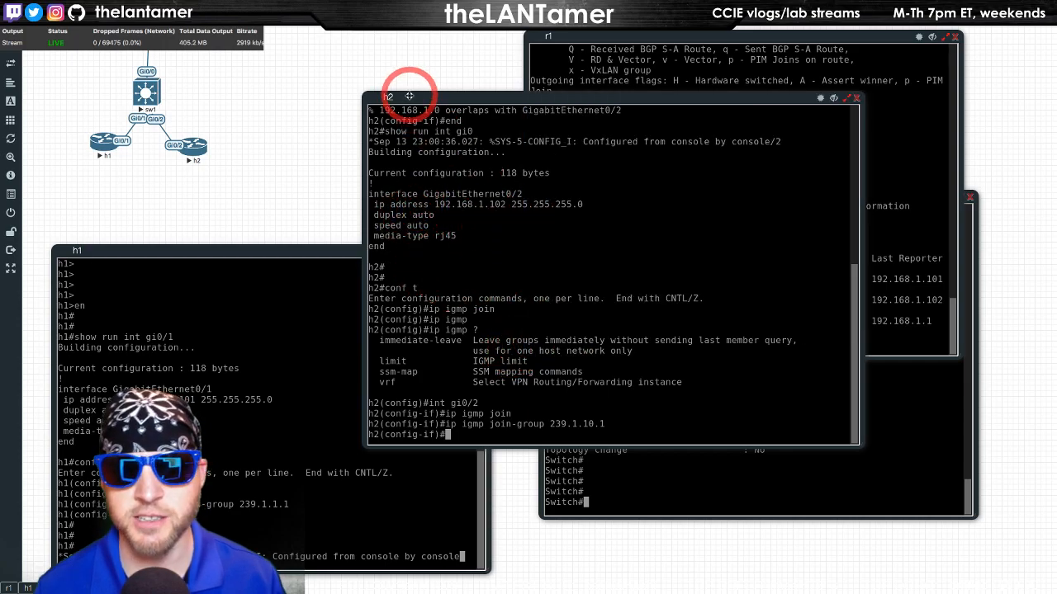
{"action": "type", "text": "ping 239"}
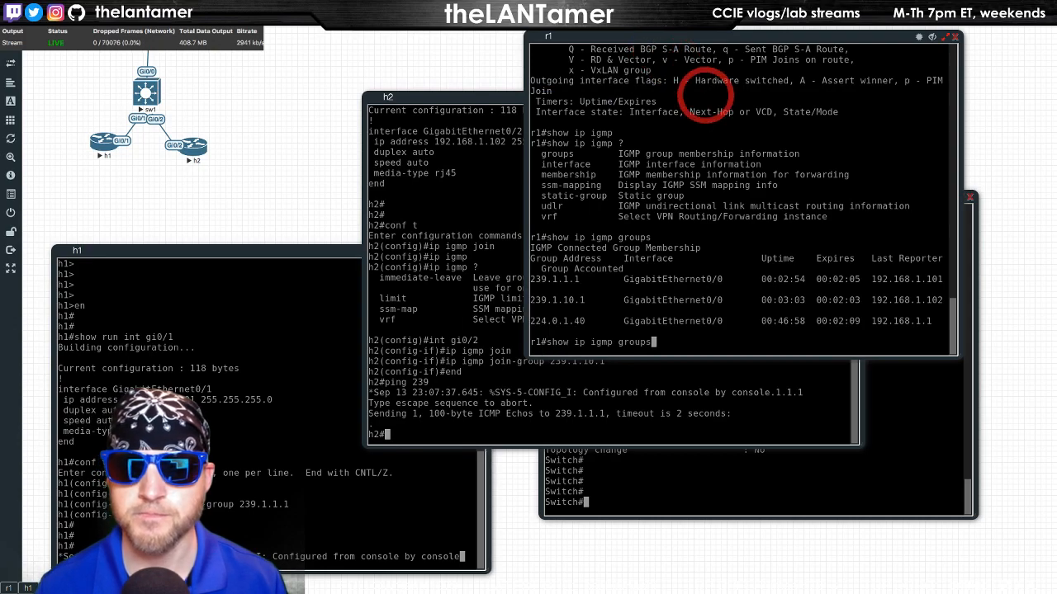
{"action": "type", "text": "show ip mroute"}
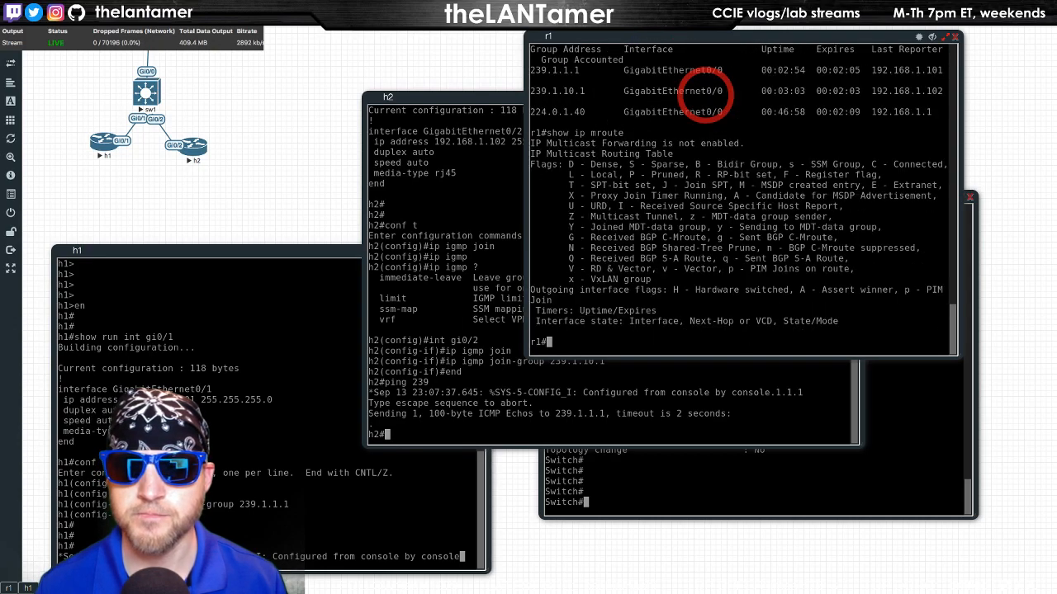
{"action": "type", "text": "sh"}
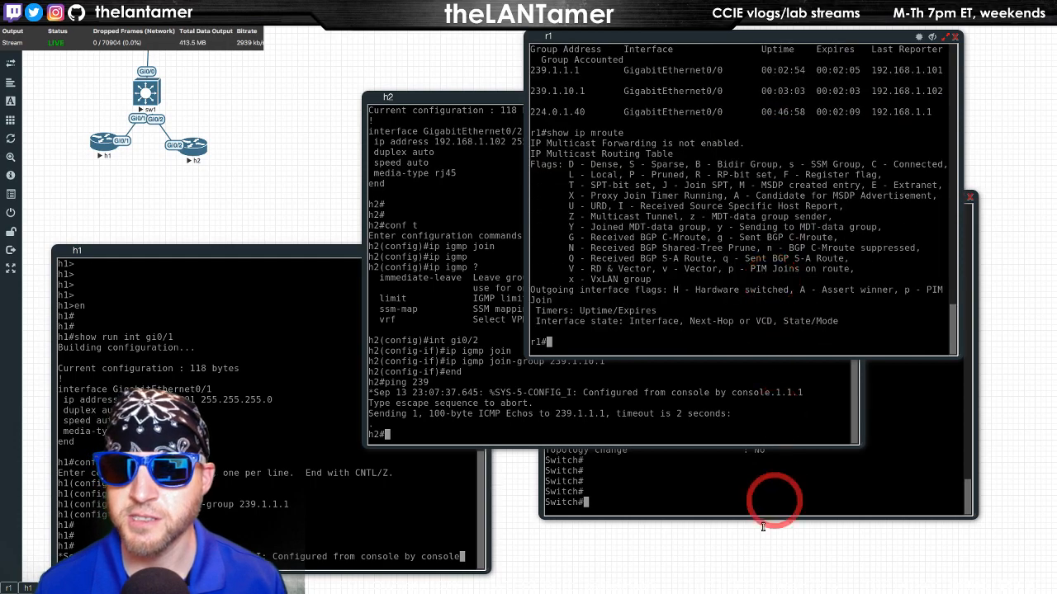
{"action": "mouse_move", "coordinate": [697, 514]}
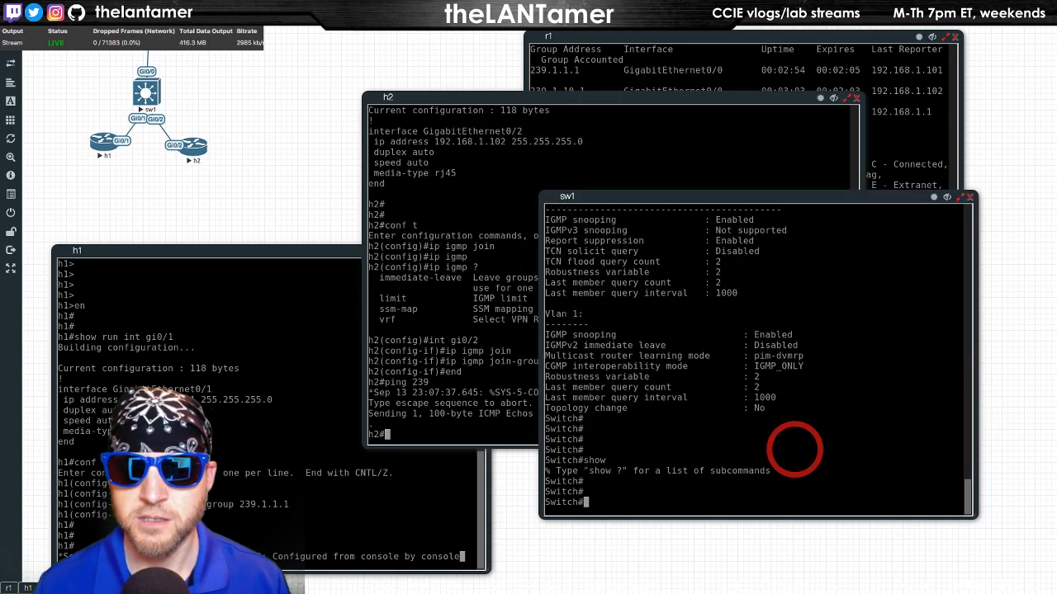
Query sw1 with show ip igmp snooping ? to list available subcommands.
{"action": "type", "text": "show ip igmp snooping"}
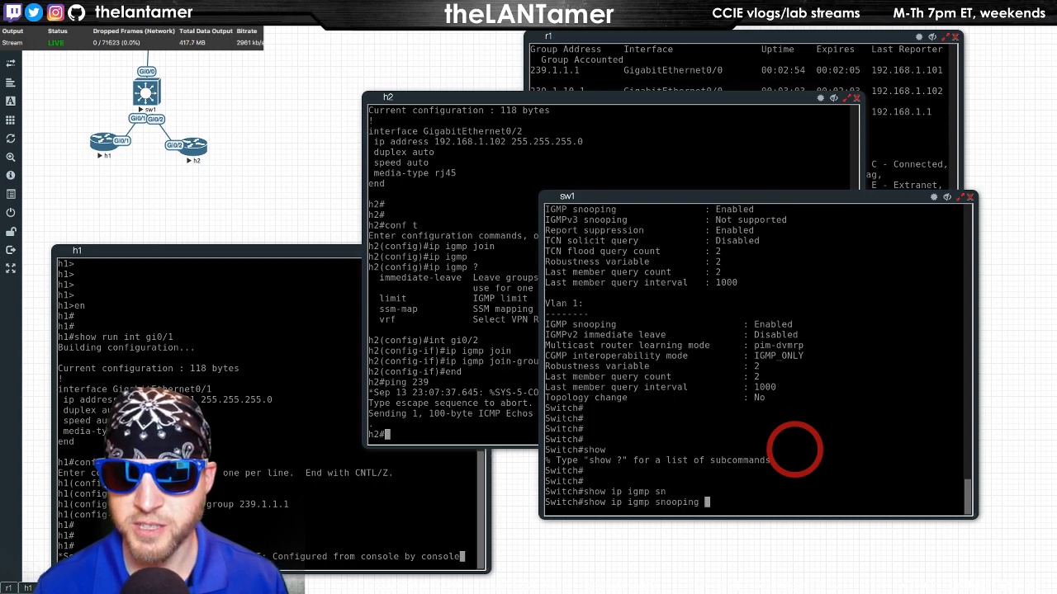
{"action": "type", "text": "?"}
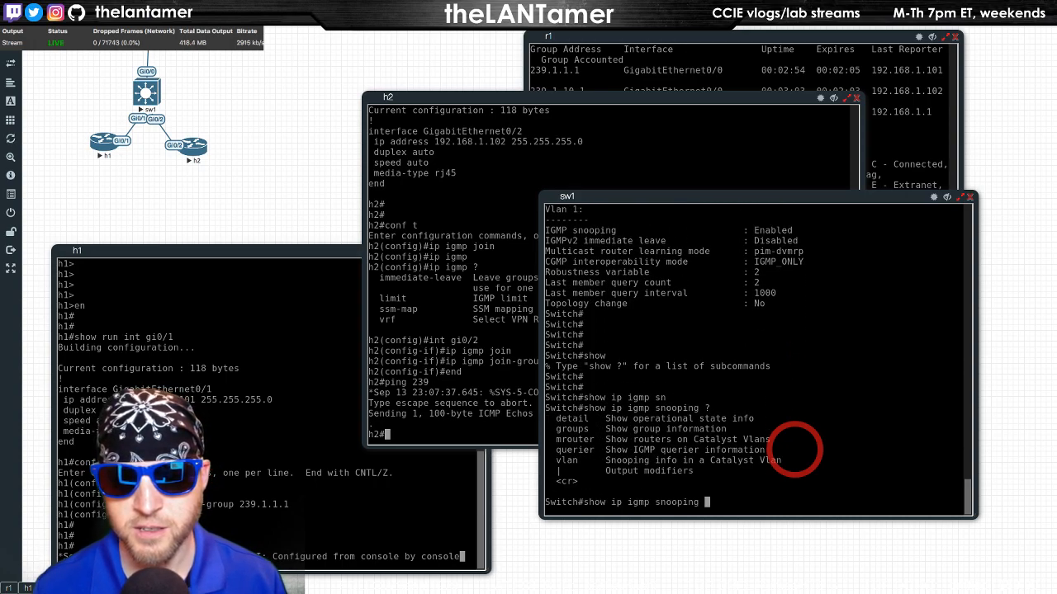
{"action": "type", "text": "gmp snooping"}
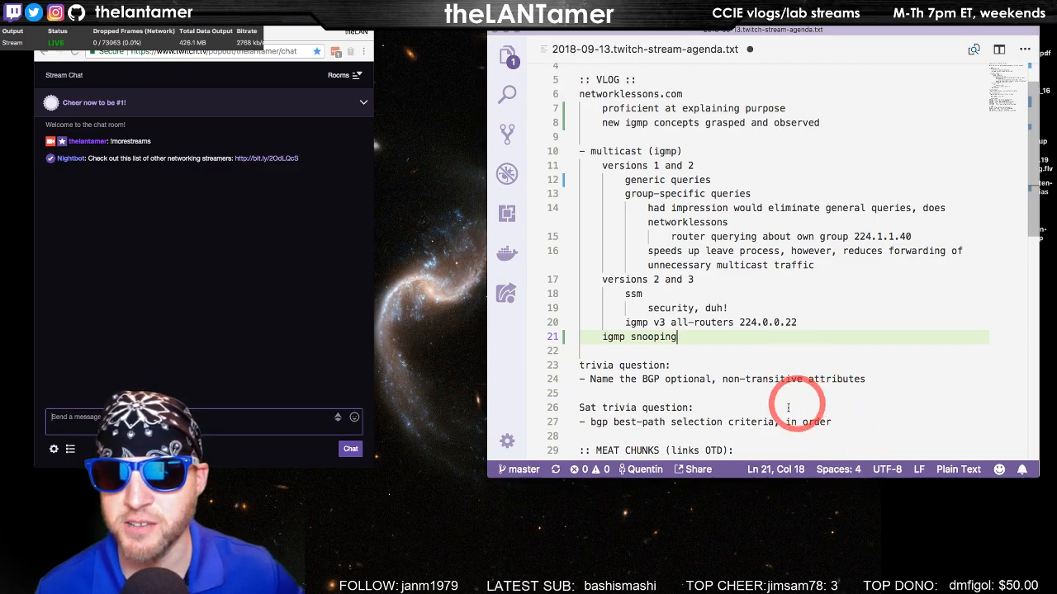
{"action": "mouse_move", "coordinate": [730, 350]}
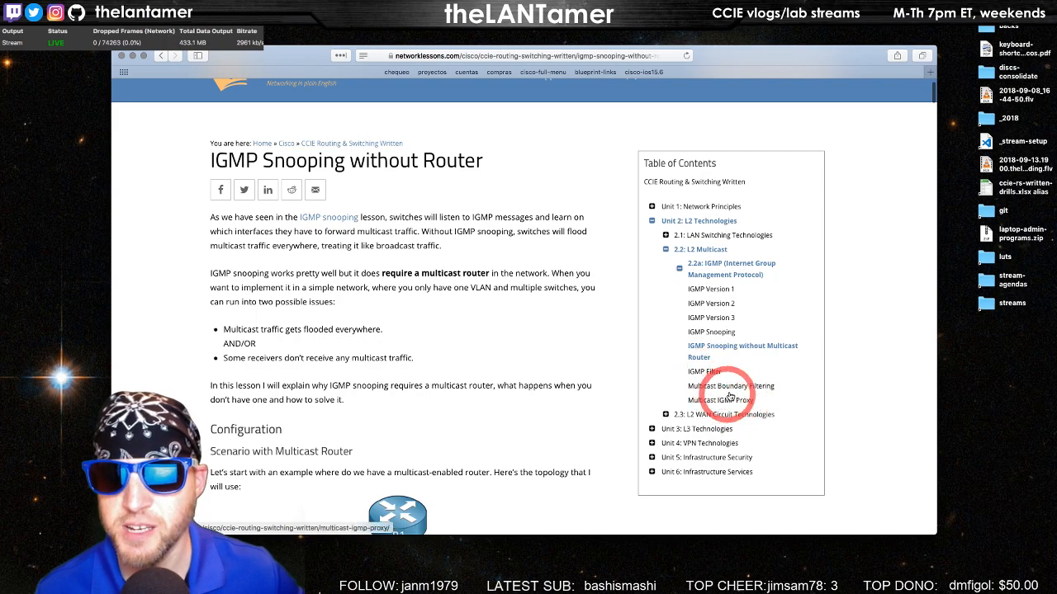
{"action": "mouse_move", "coordinate": [732, 386]}
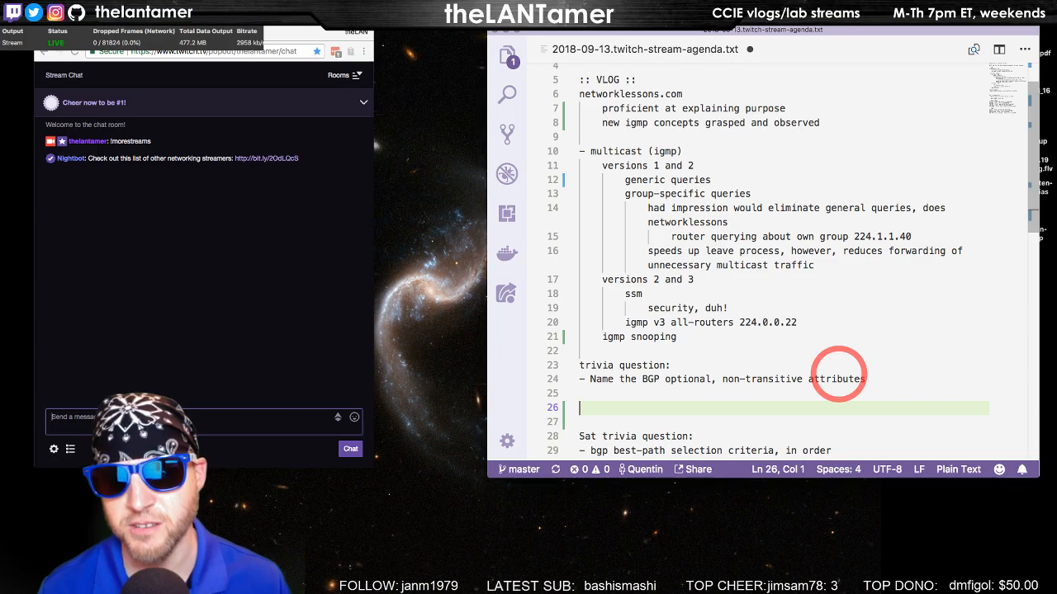
Type the categories: well-known mandatory, well-known discretionary, optional transitive, optional non-transitive.
{"action": "type", "text": "well-kn"}
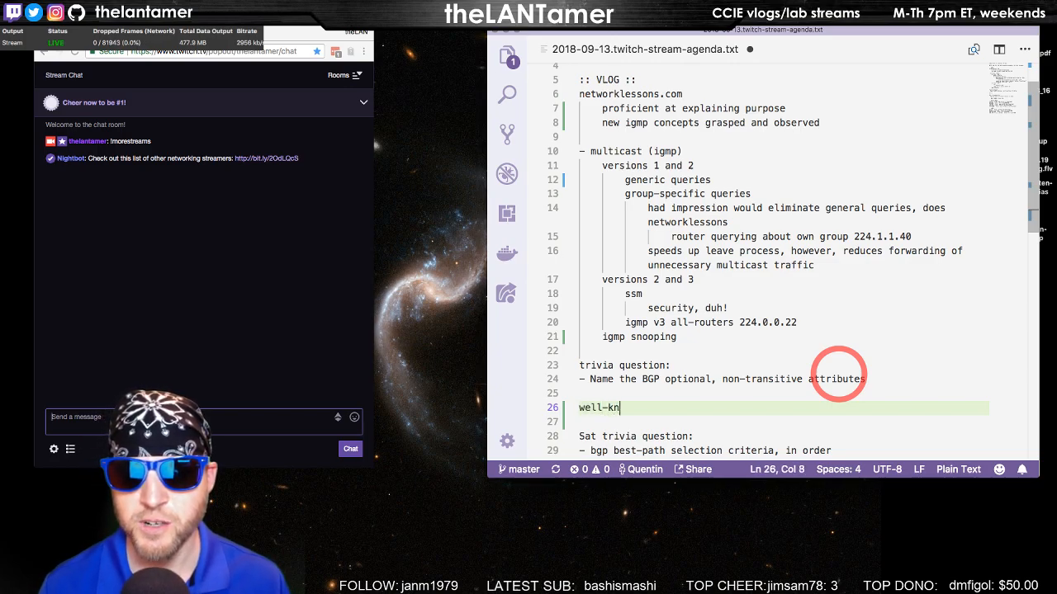
{"action": "type", "text": "own, mand"}
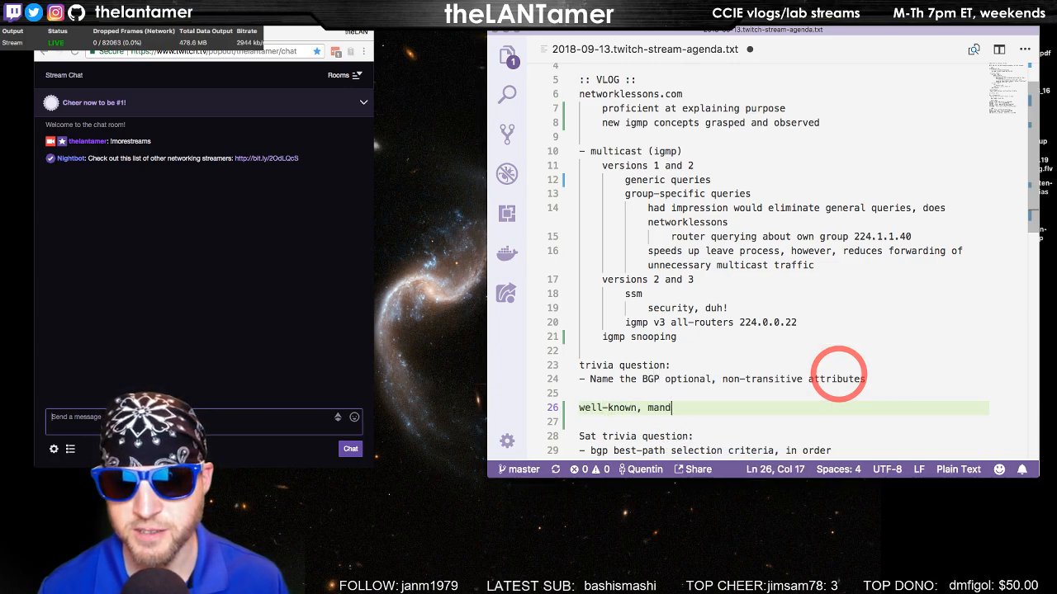
{"action": "type", "text": "atory   well"}
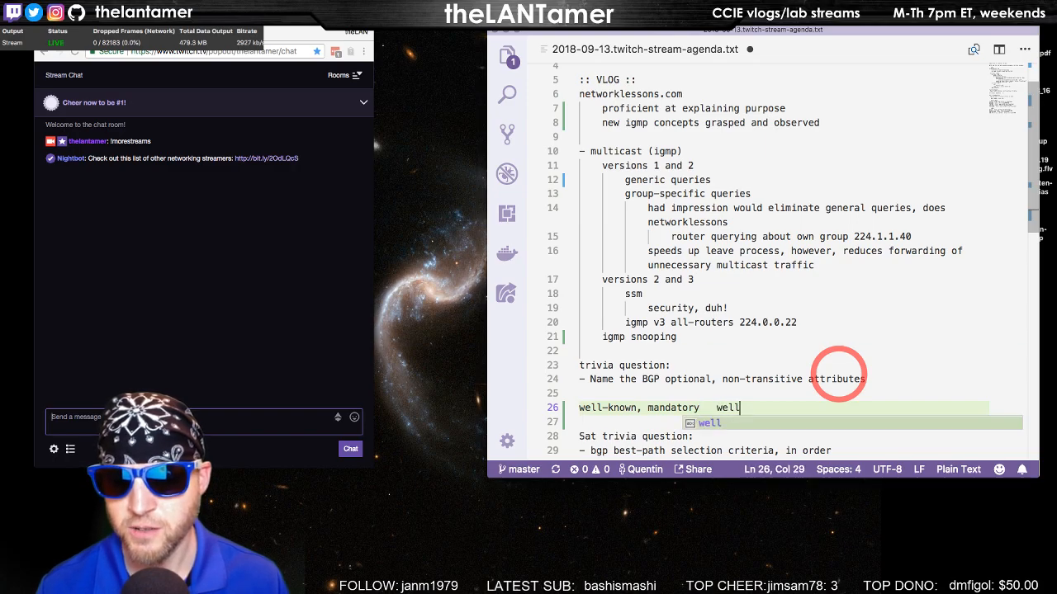
{"action": "type", "text": "-known,"}
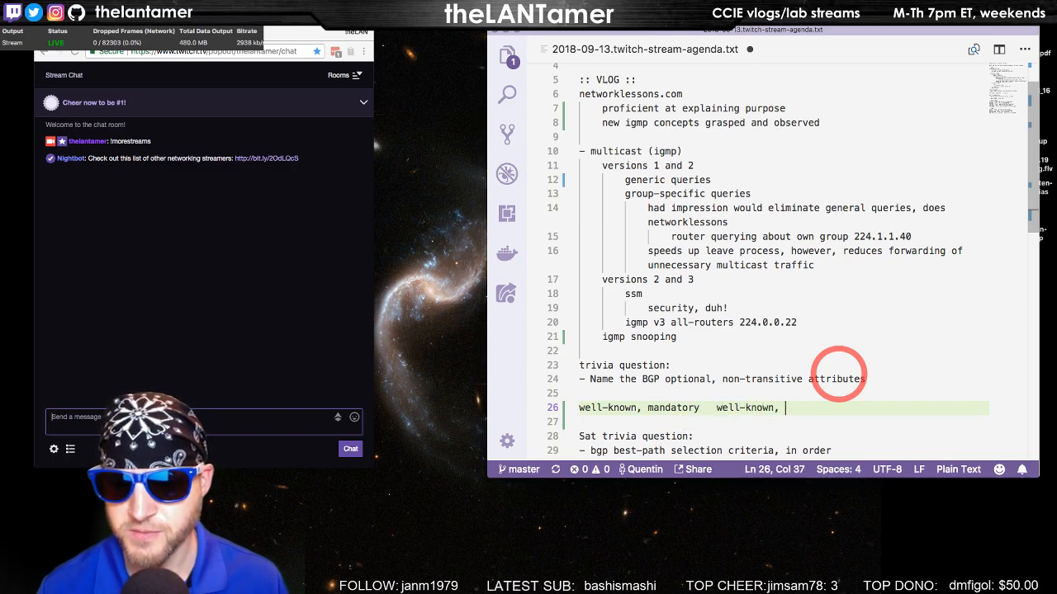
{"action": "type", "text": "discretionery"}
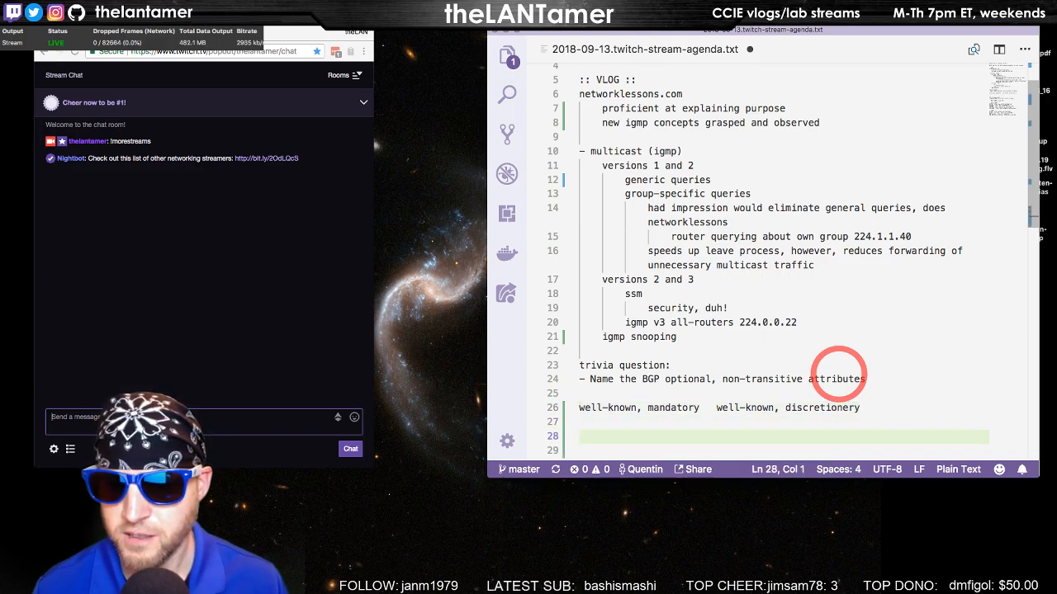
{"action": "type", "text": "optional, transitive"}
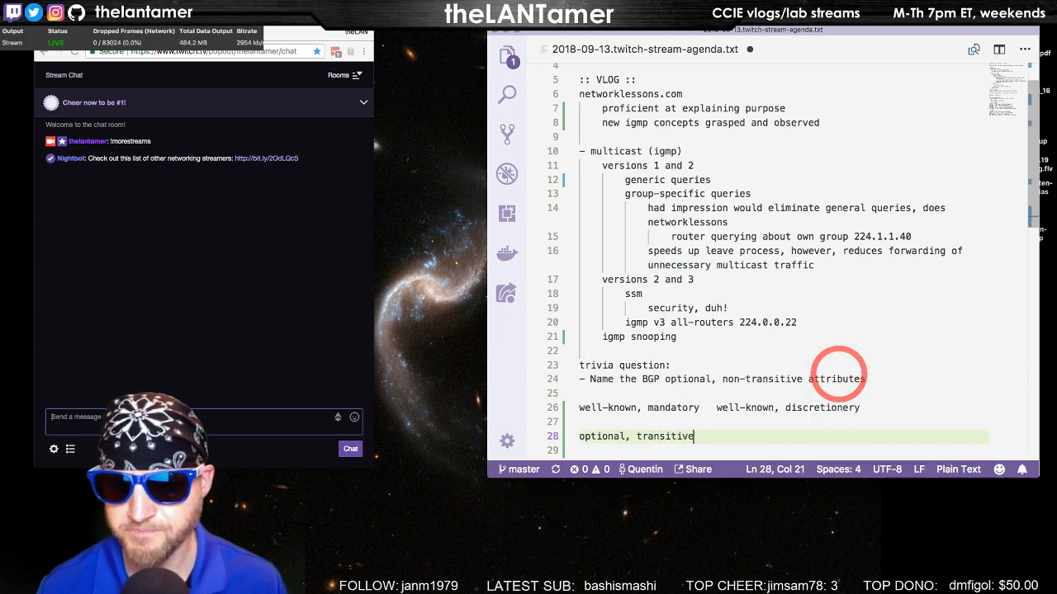
{"action": "type", "text": "o"}
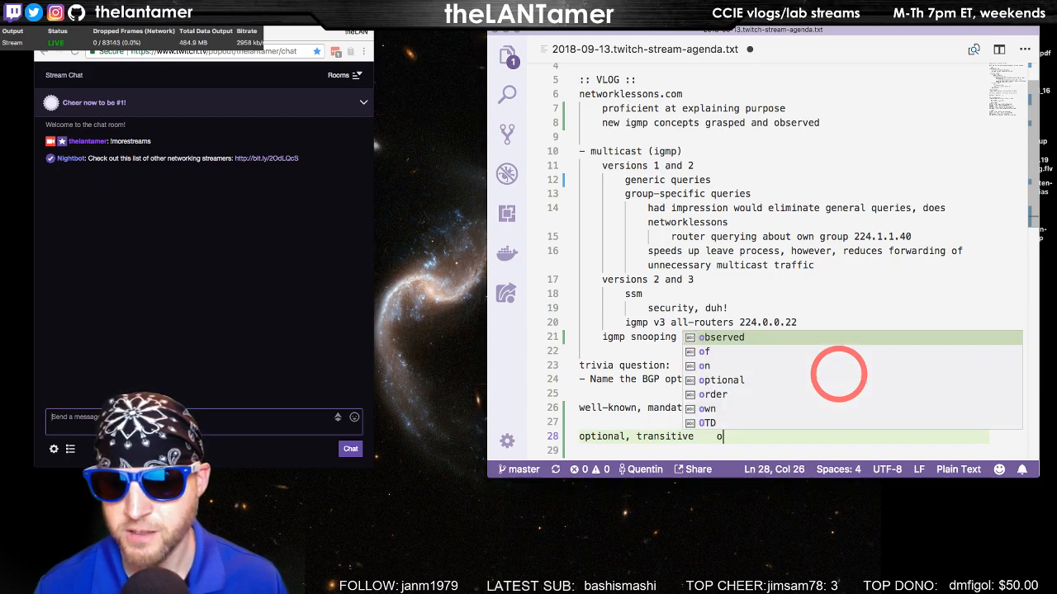
{"action": "type", "text": "optional, non-transitive"}
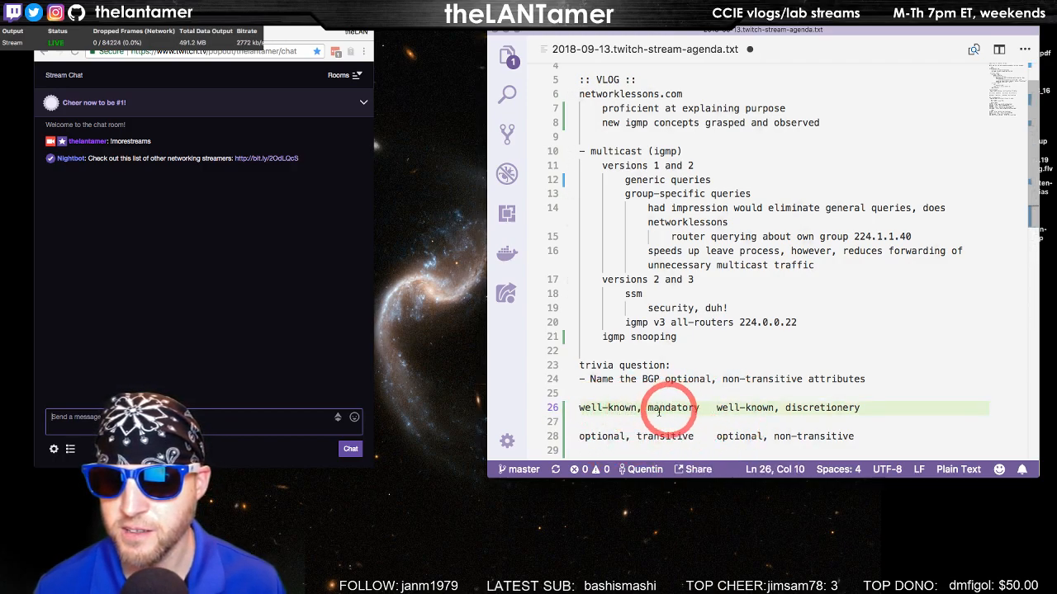
Return to the well-known, mandatory line and select the word 'mandatory'.
{"action": "left_click", "coordinate": [652, 422]}
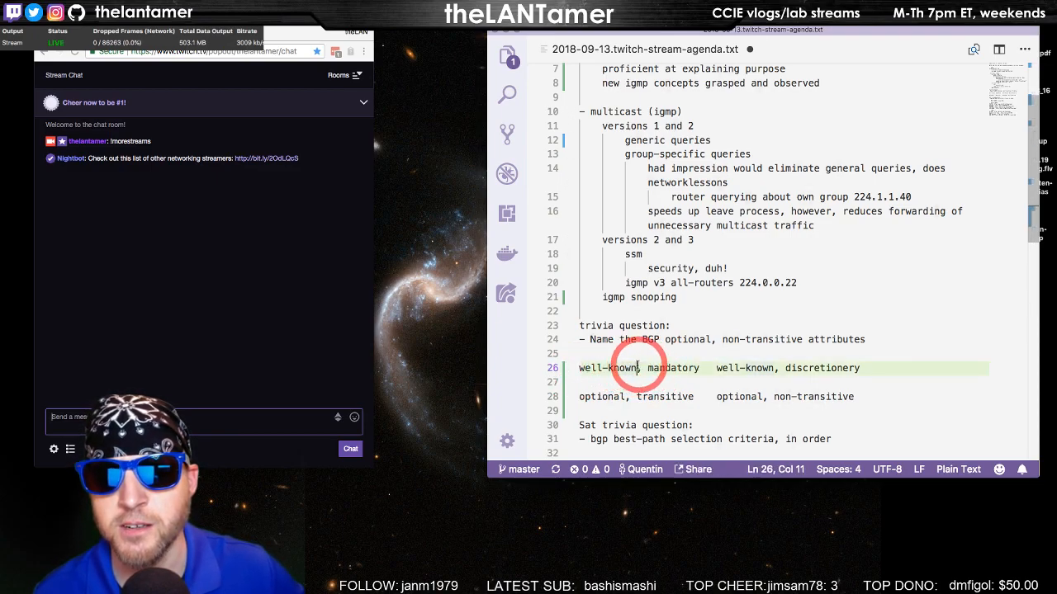
{"action": "left_click_drag", "start_coordinate": [642, 368], "coordinate": [600, 367]}
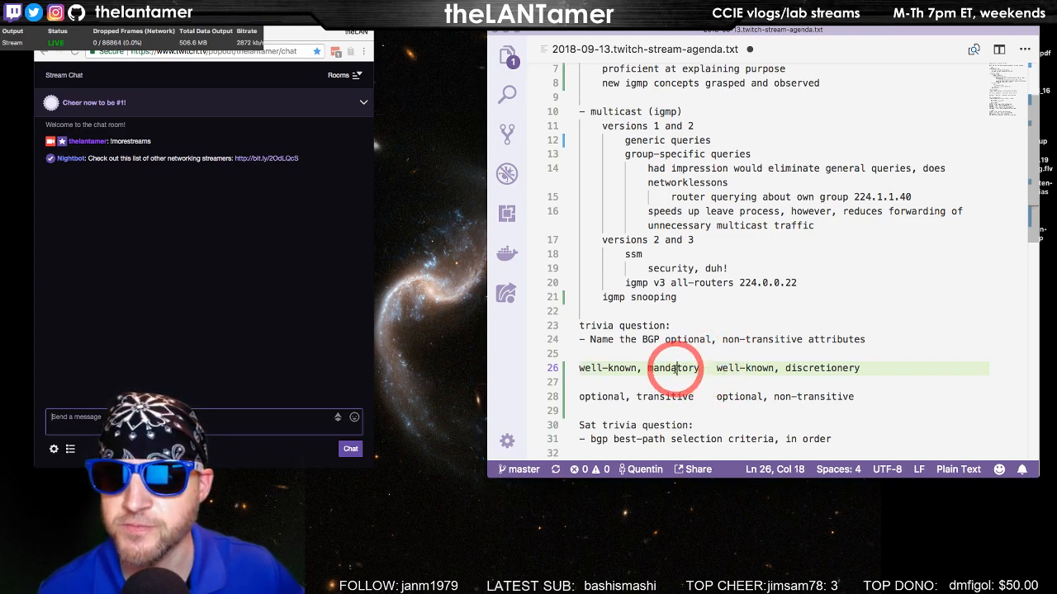
{"action": "double_click", "coordinate": [610, 368]}
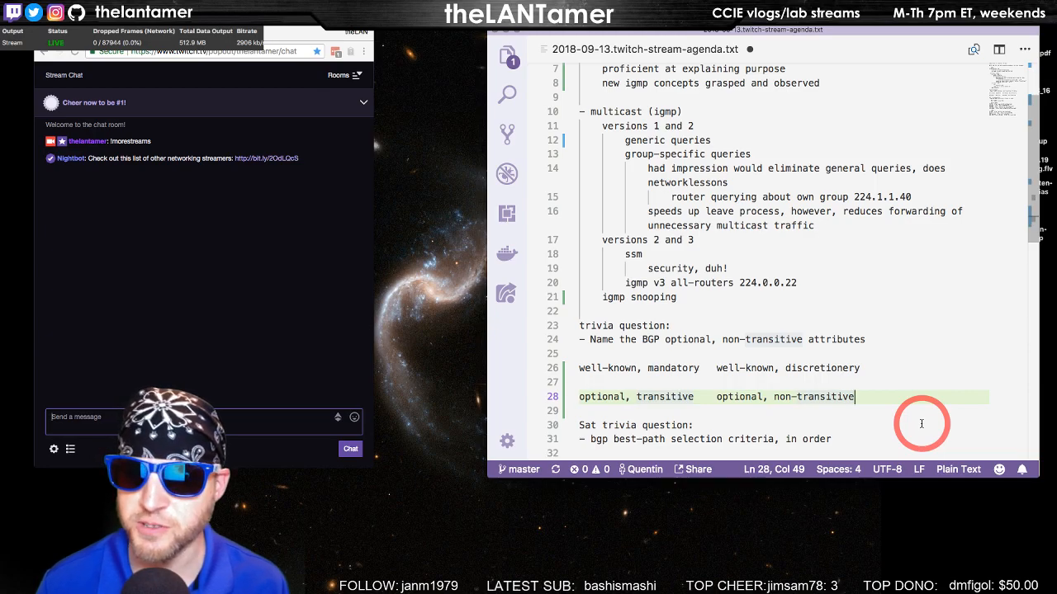
Start a new example line with MED, trimming stray autocomplete letters back to 'ME'.
{"action": "type", "text": "MED"}
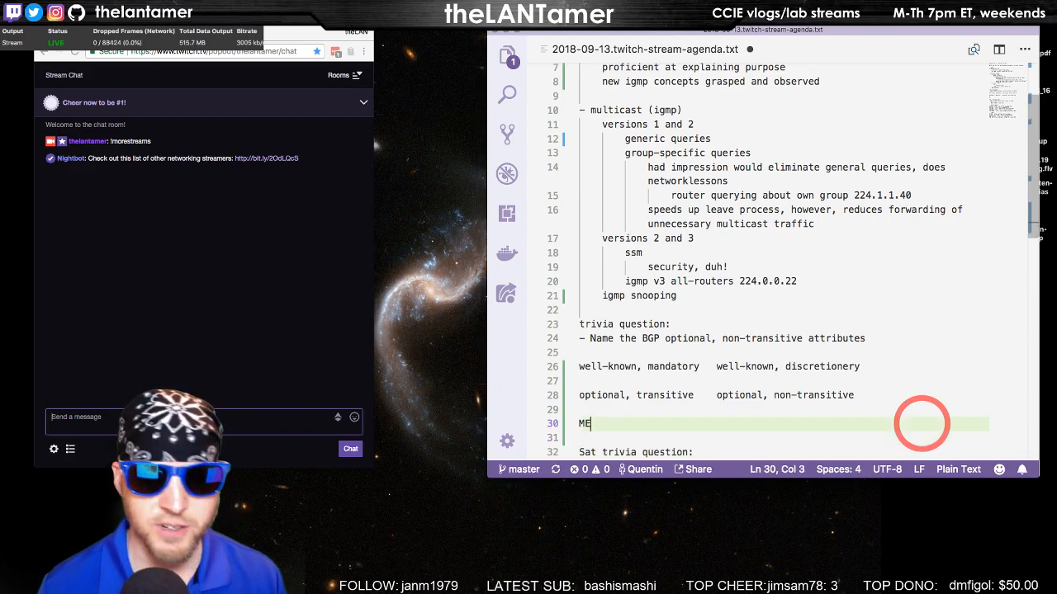
{"action": "key", "text": "Backspace"}
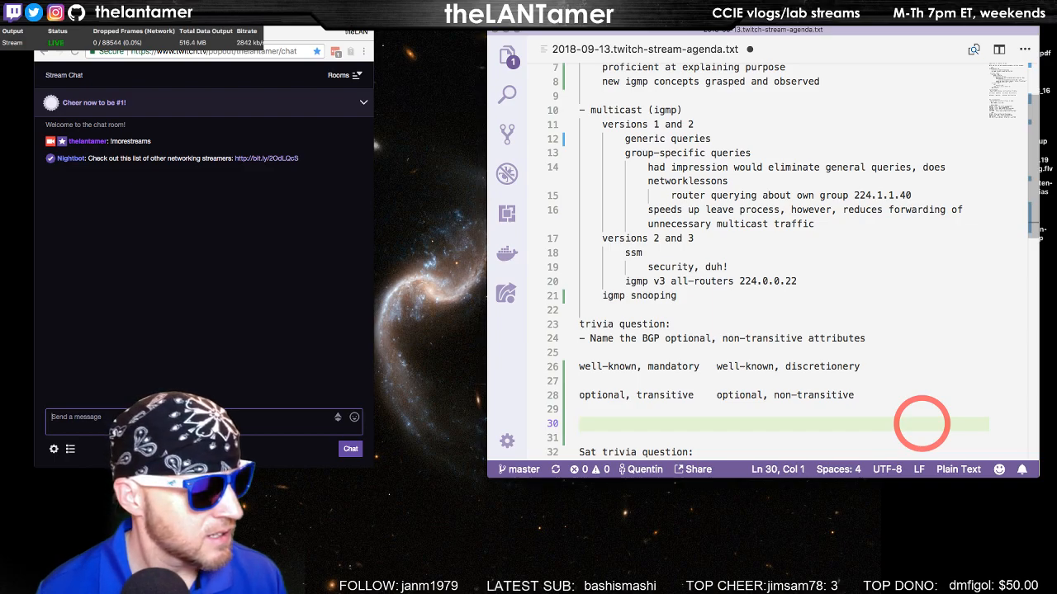
{"action": "type", "text": "med"}
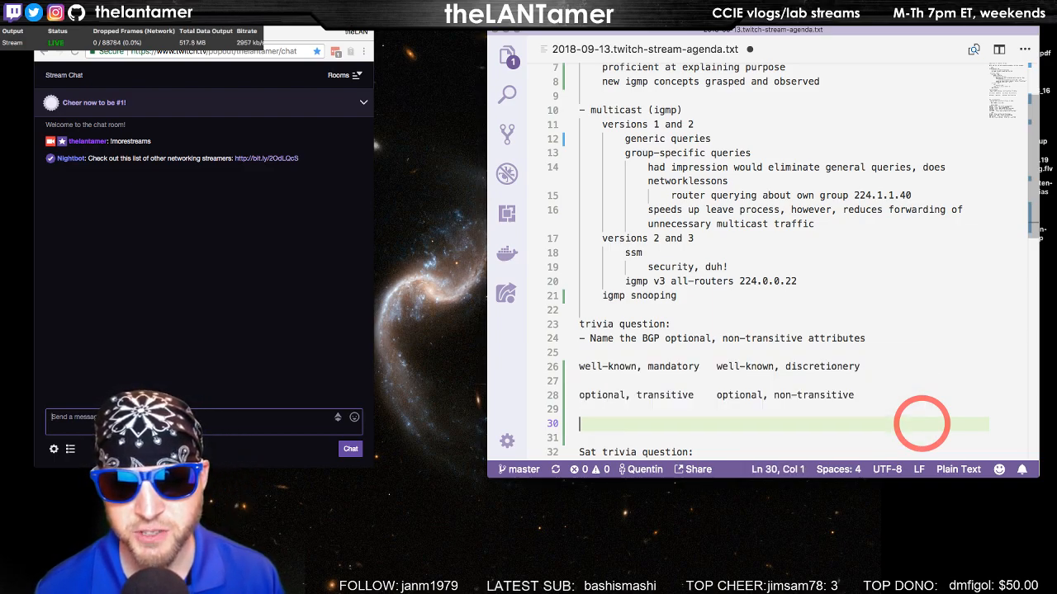
{"action": "type", "text": "MEDI"}
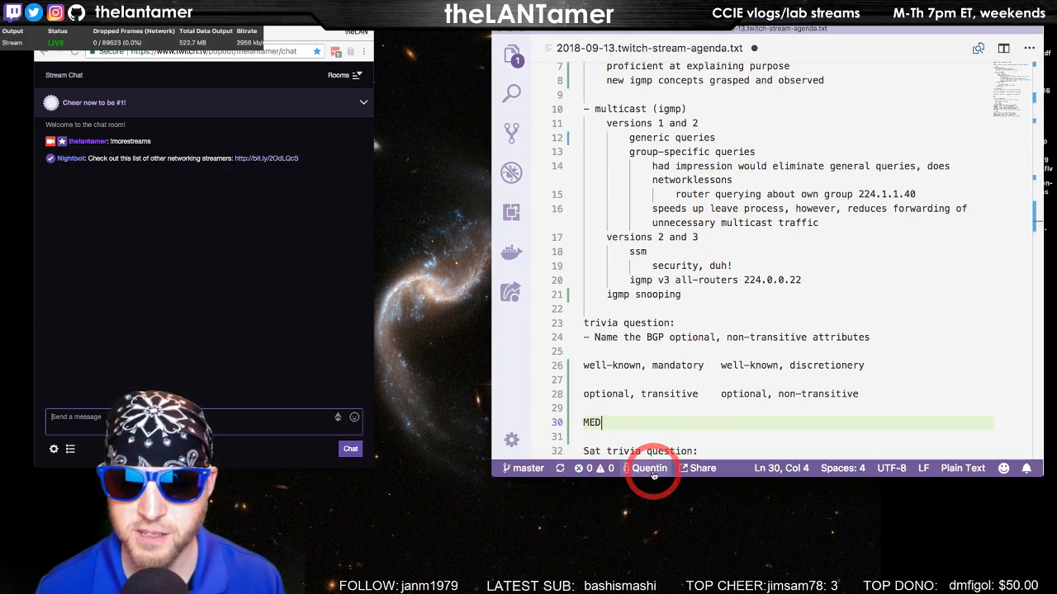
{"action": "key", "text": "Backspace"}
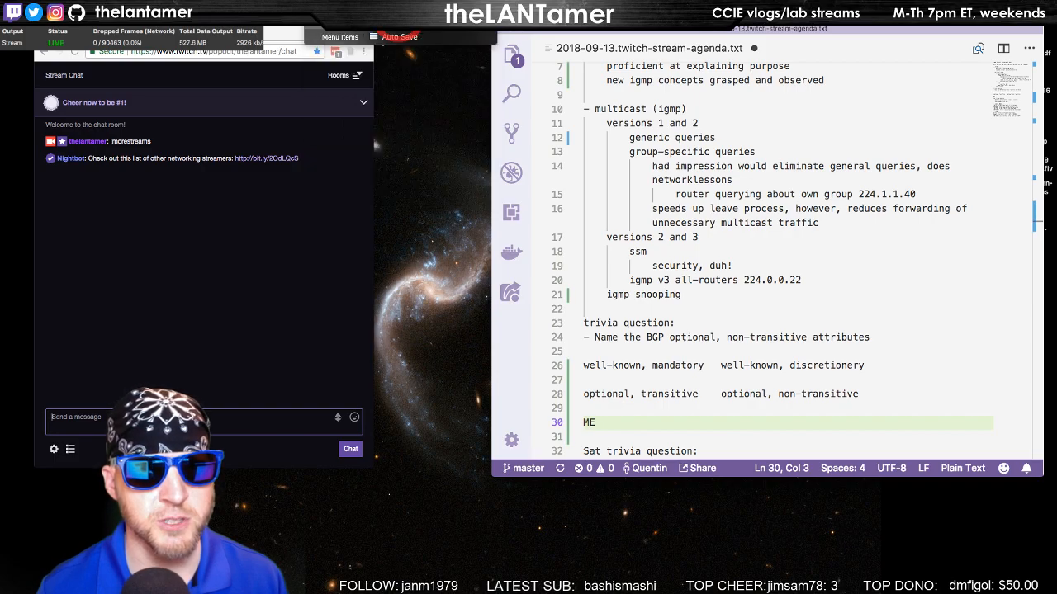
Untick Editor: Word Based Suggestions found by searching 'complete', then return to the agenda.
{"action": "left_click", "coordinate": [340, 36]}
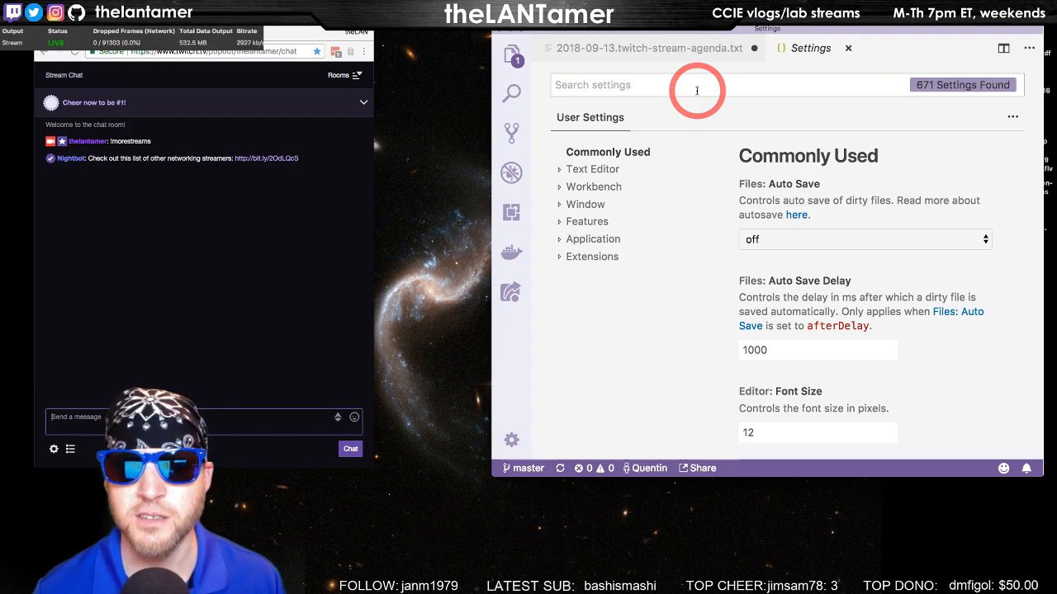
{"action": "type", "text": "complete"}
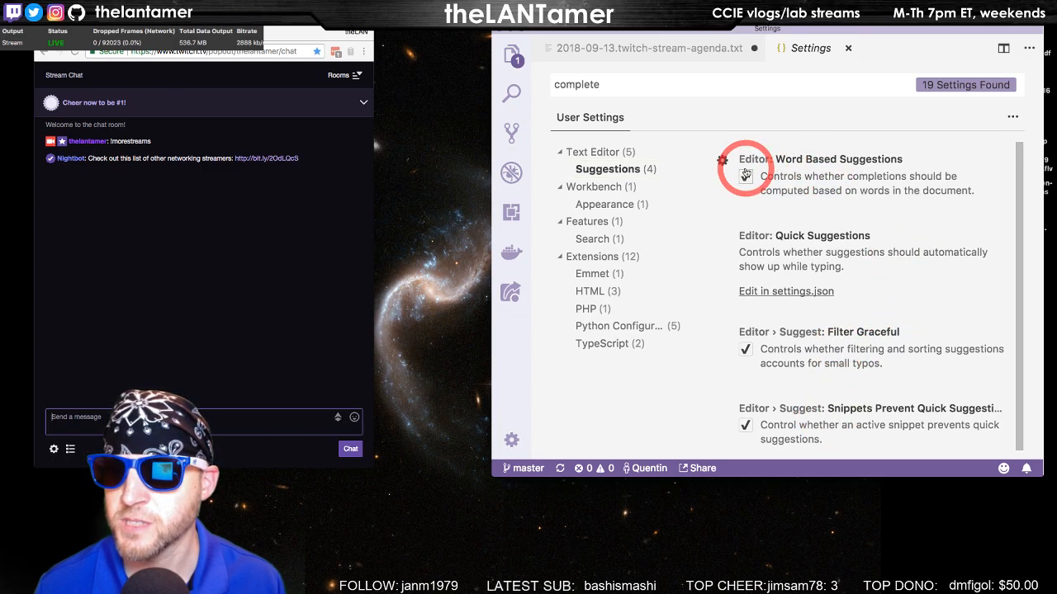
{"action": "left_click", "coordinate": [746, 175]}
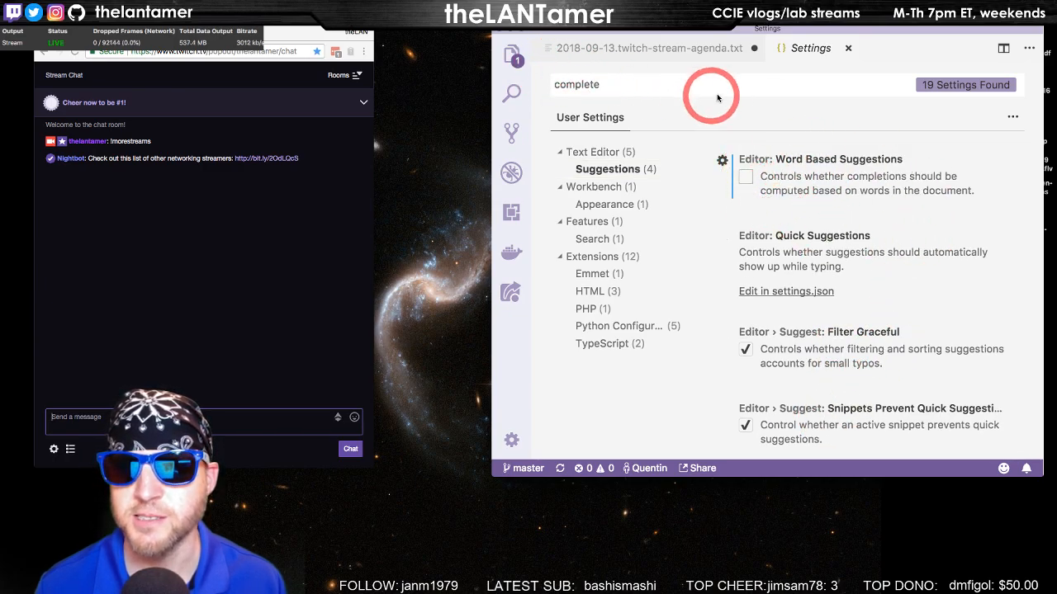
{"action": "left_click", "coordinate": [848, 48]}
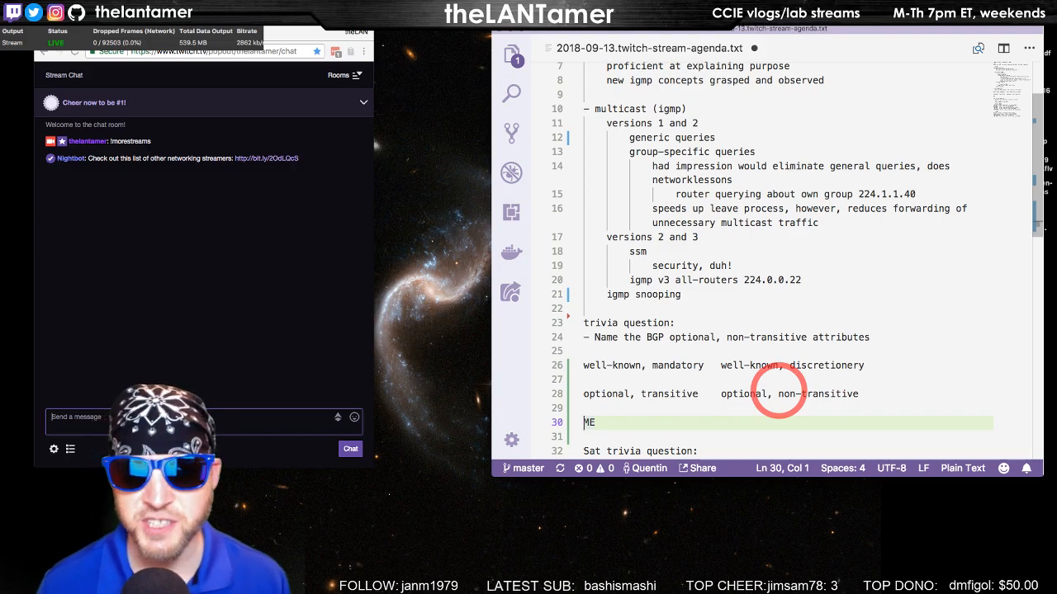
Finish MED and add originator ID and 'Clus' example lines under the categories.
{"action": "type", "text": "E"}
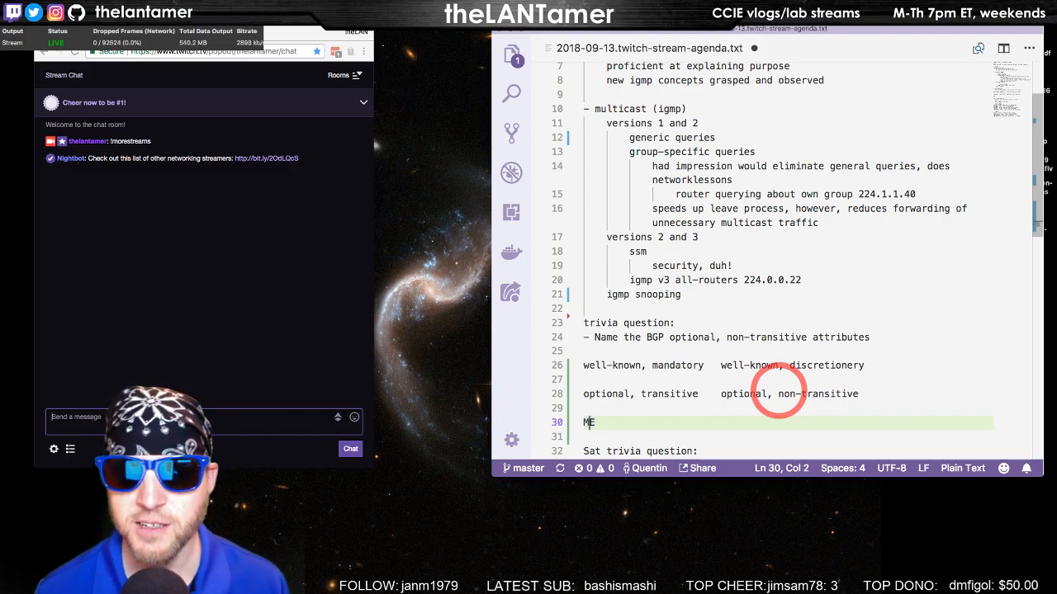
{"action": "key", "text": "Backspace"}
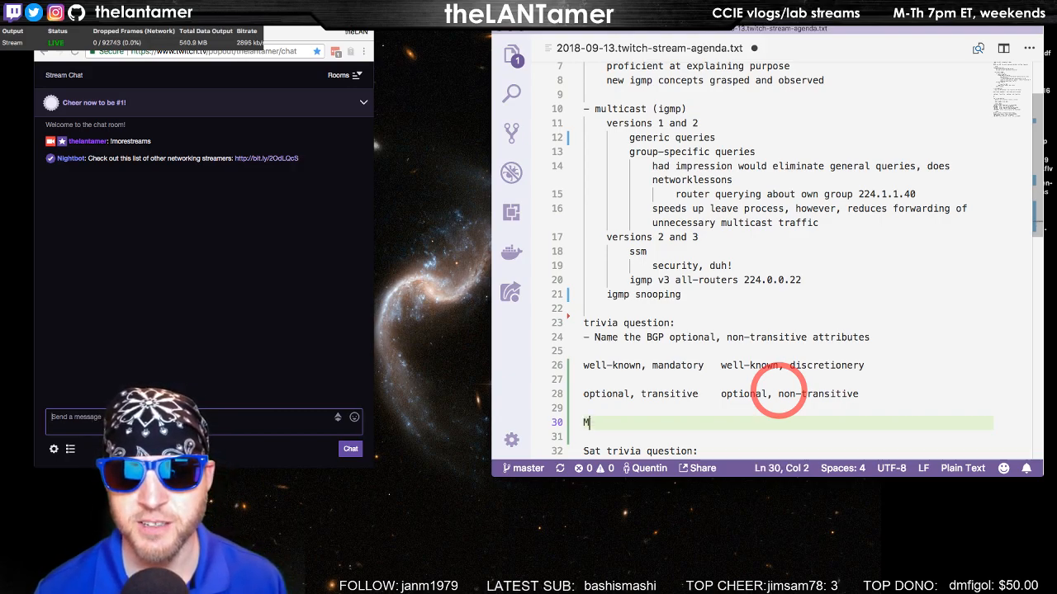
{"action": "type", "text": "ED"}
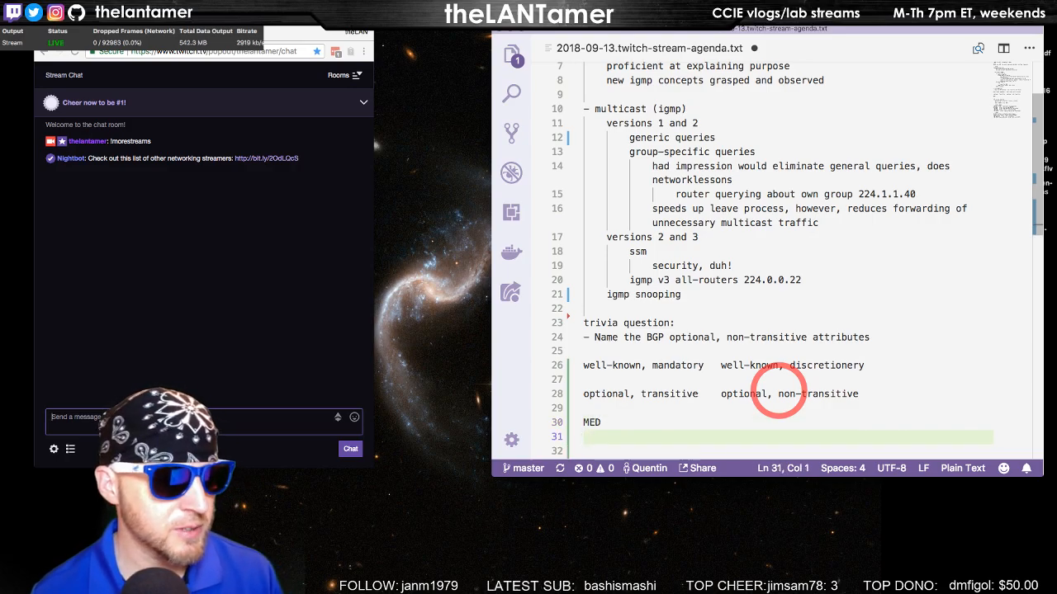
{"action": "type", "text": "originator ID"}
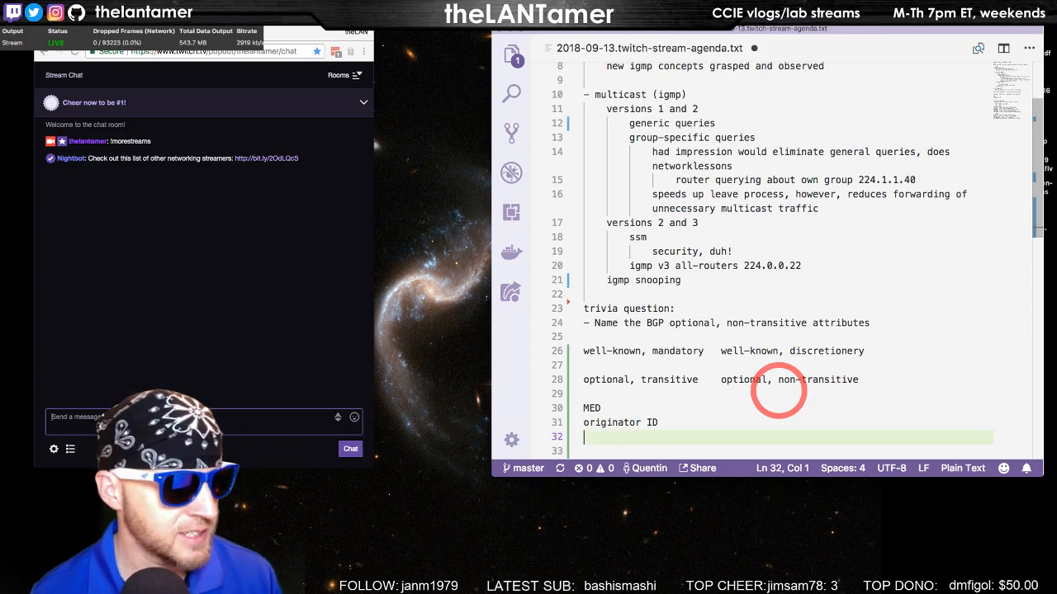
{"action": "type", "text": "Clus"}
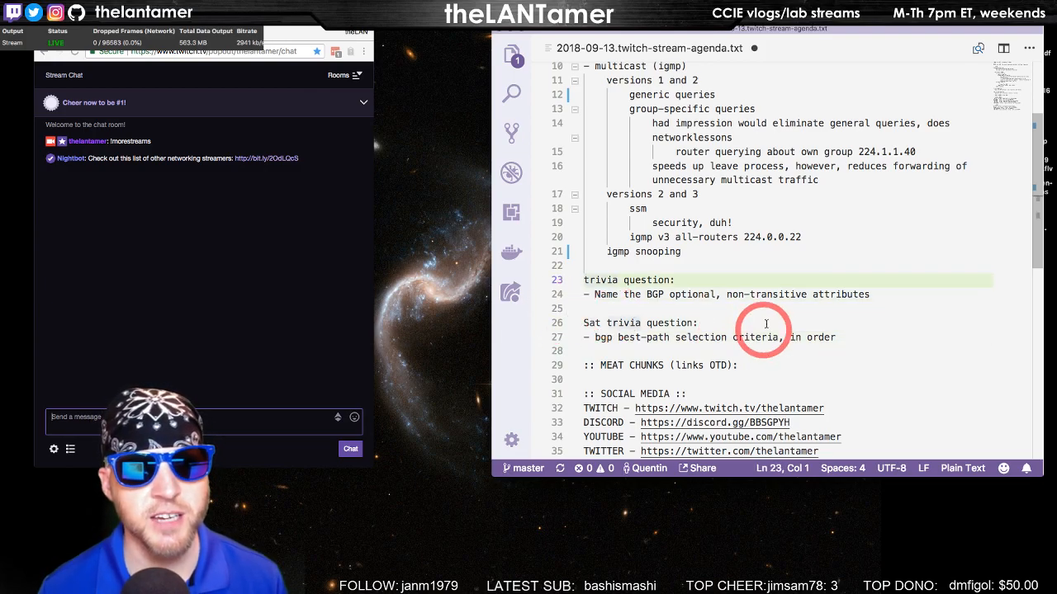
Scroll the agenda, then expand Unit 3: L3 Technologies on the NetworkLessons page.
{"action": "scroll", "scroll_direction": "down", "scroll_amount": 3}
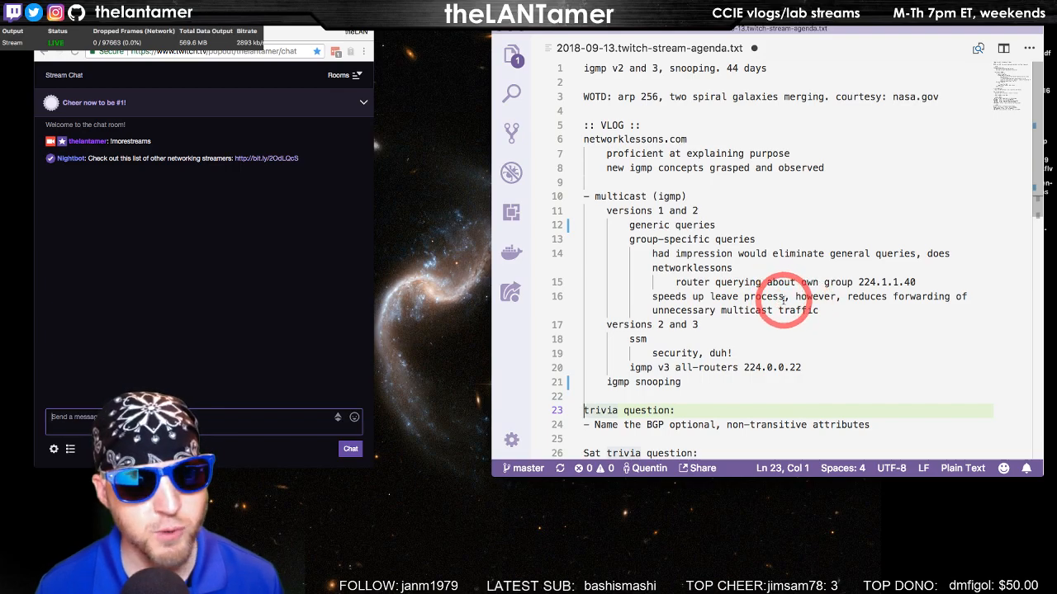
{"action": "scroll", "scroll_direction": "down", "scroll_amount": 3}
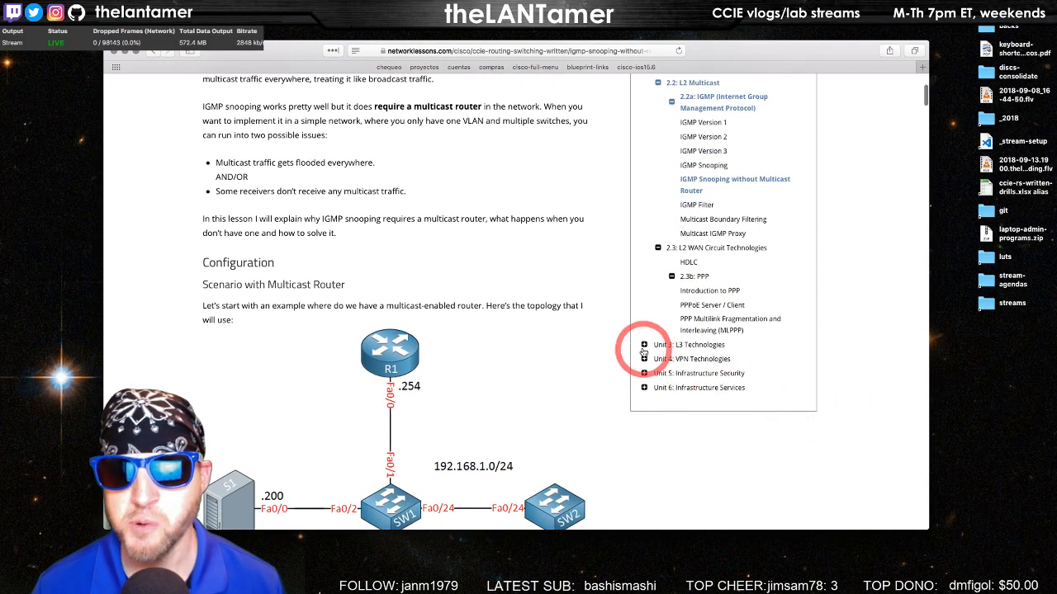
{"action": "left_click", "coordinate": [644, 345]}
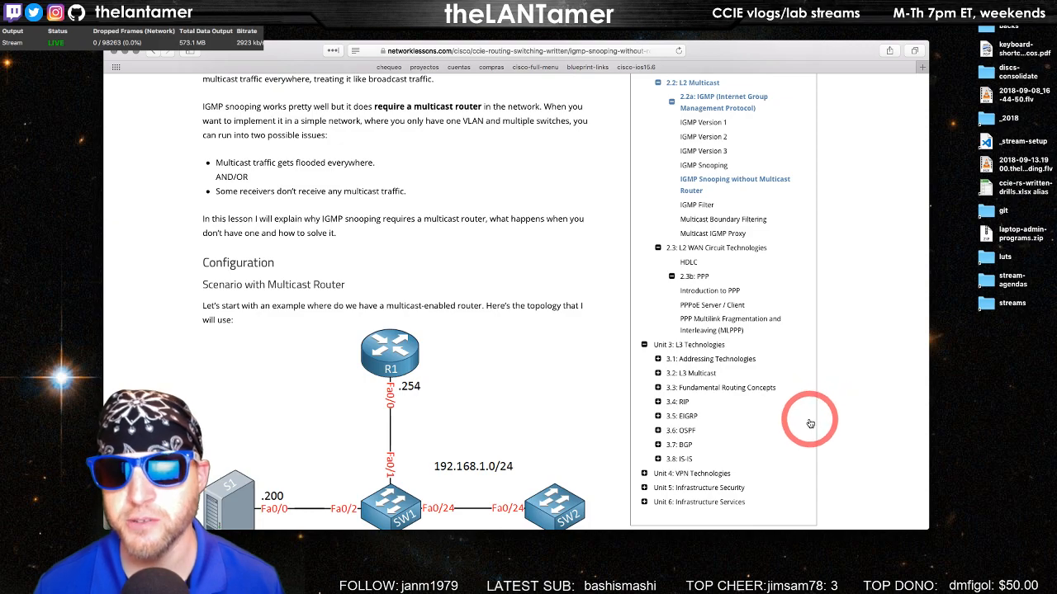